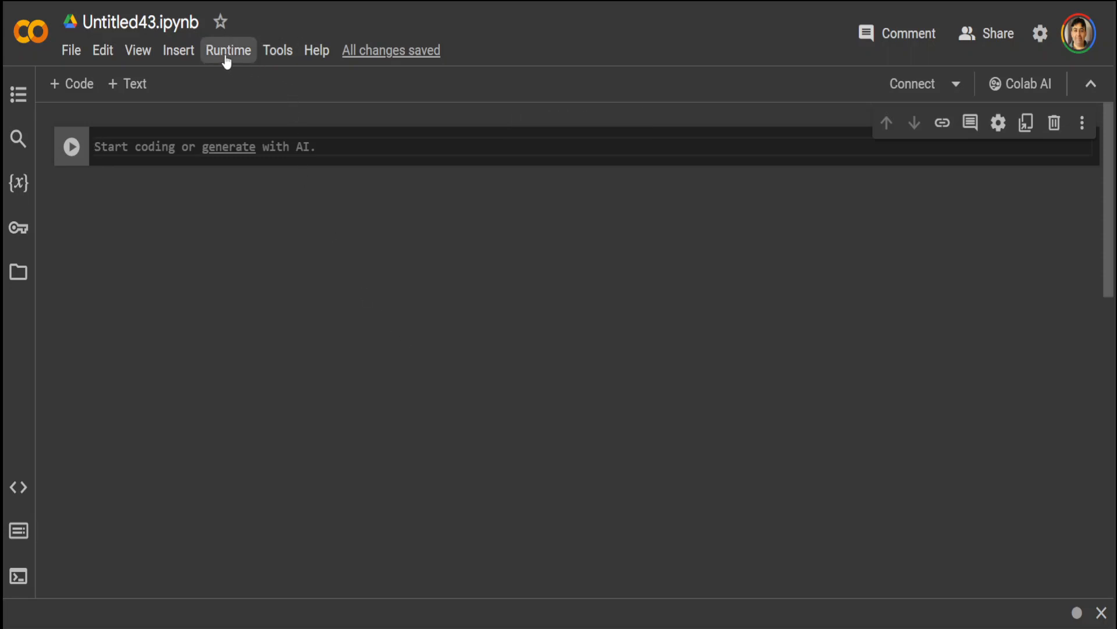
Change the runtime type to the T4 GPU hardware accelerator and save
click(229, 50)
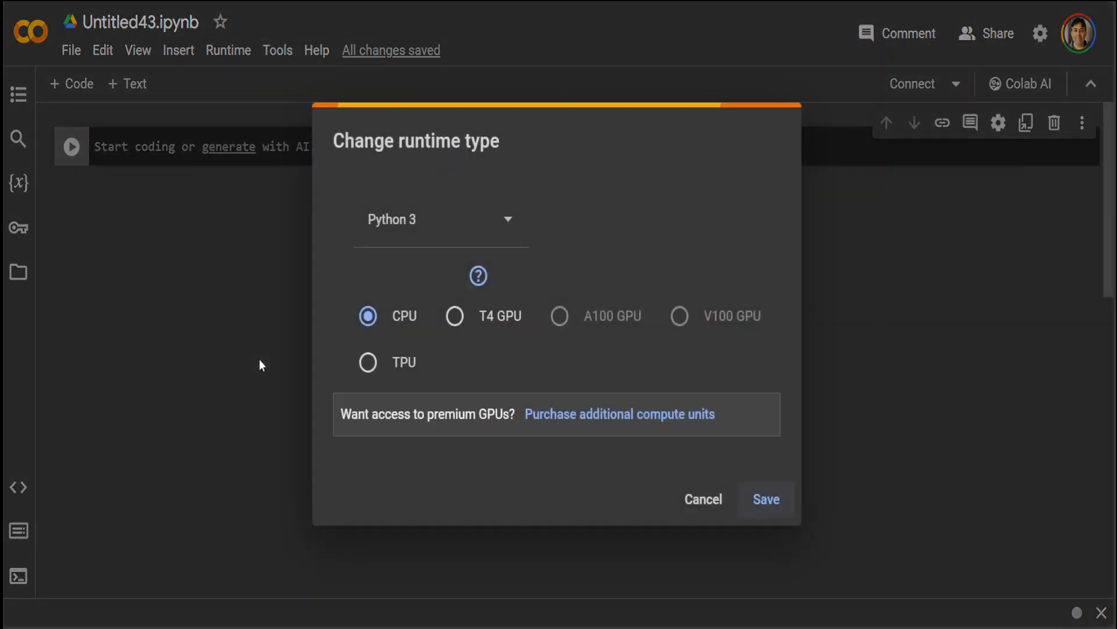
click(454, 315)
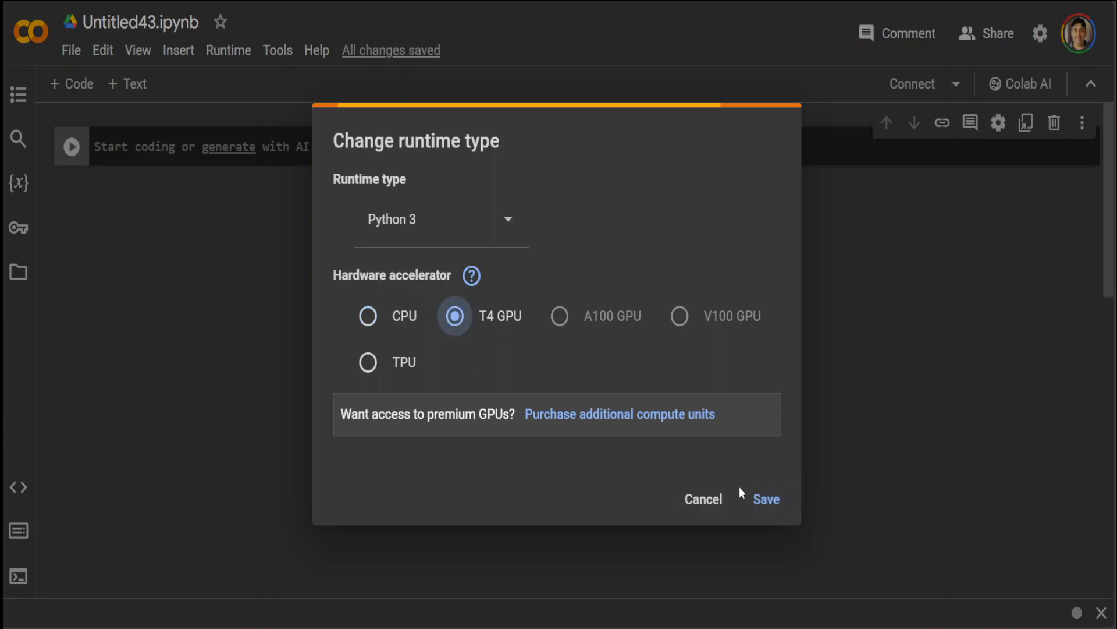
click(766, 498)
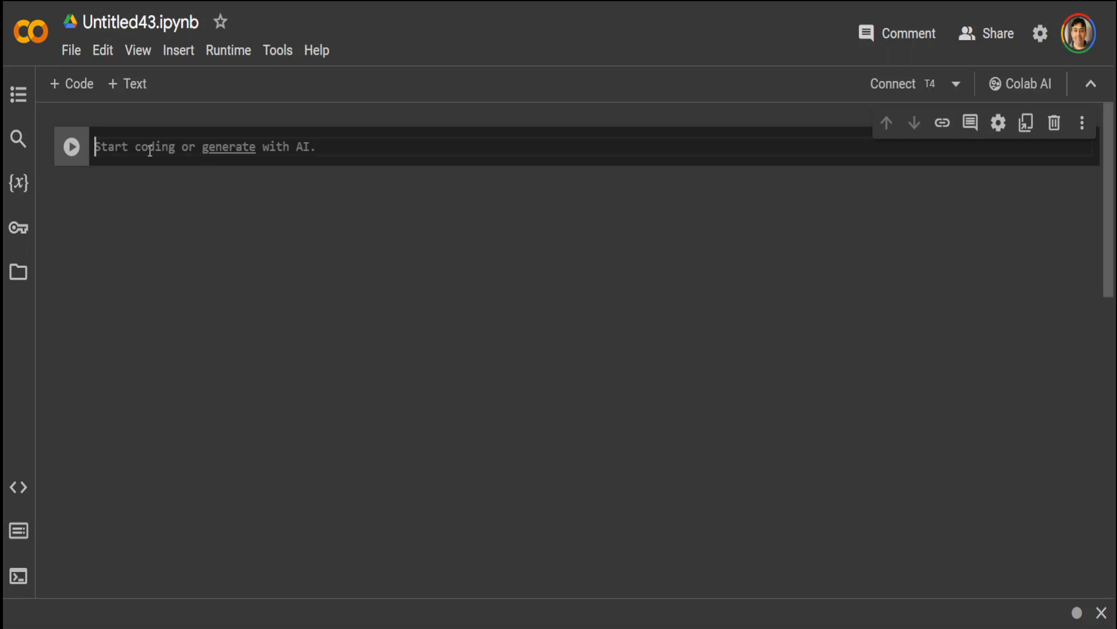
Run an 'import torch' cell on the T4 runtime and add an empty code cell below
text(import)
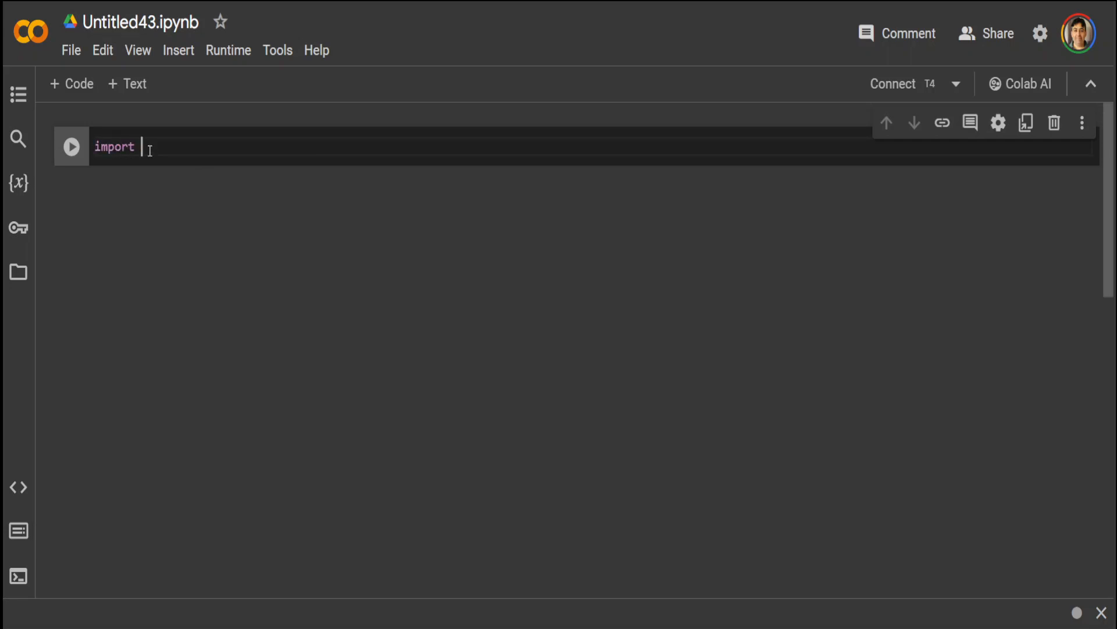
text(torch)
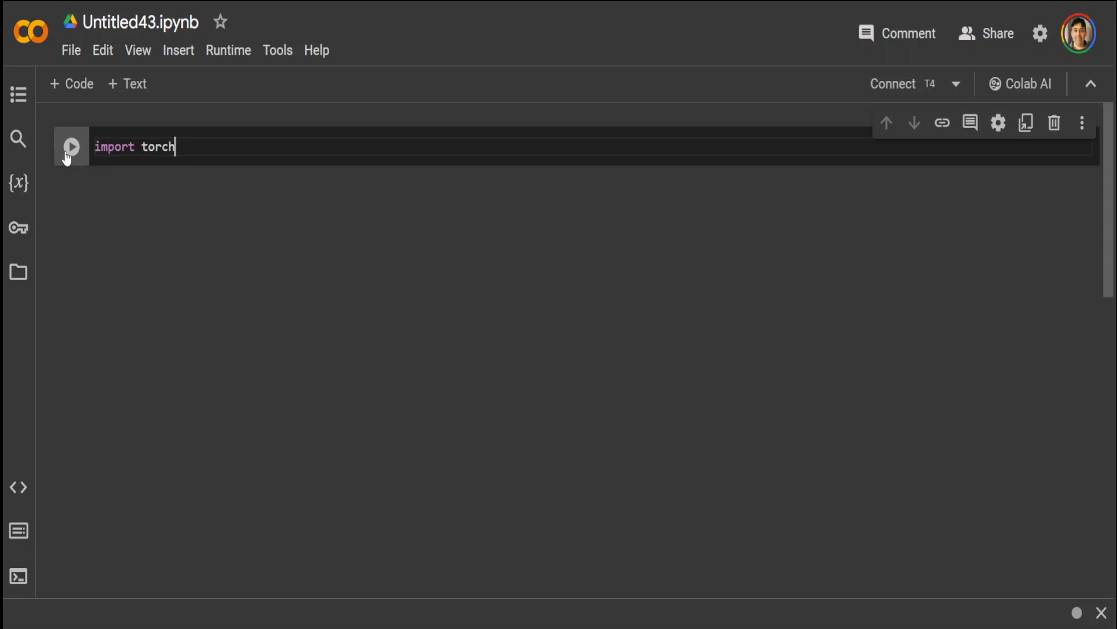
click(70, 146)
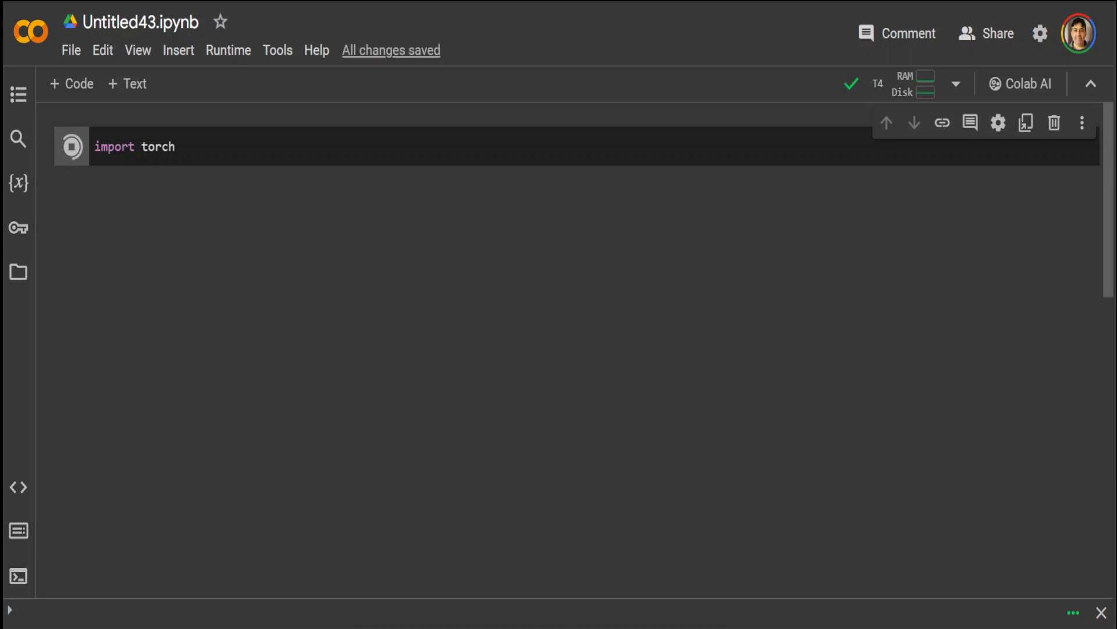
click(71, 147)
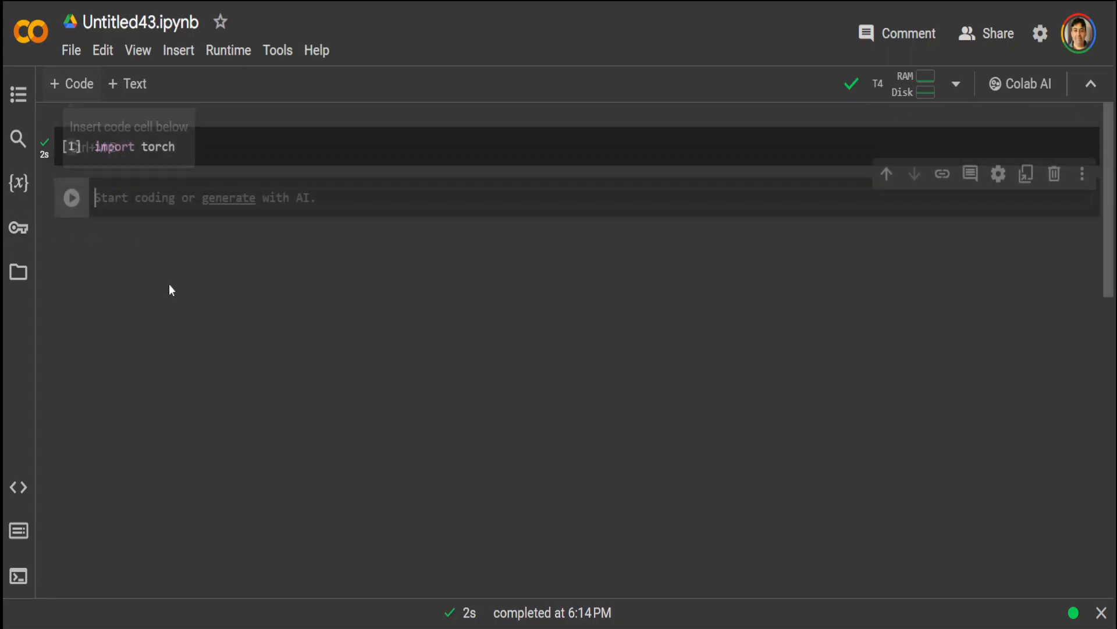
Run the !pip install cell for torch 2.1.2, axolotl, flash-attn 2.5.0 and deepspeed 0.13.1
text(!pip install torch=="2.1.2")
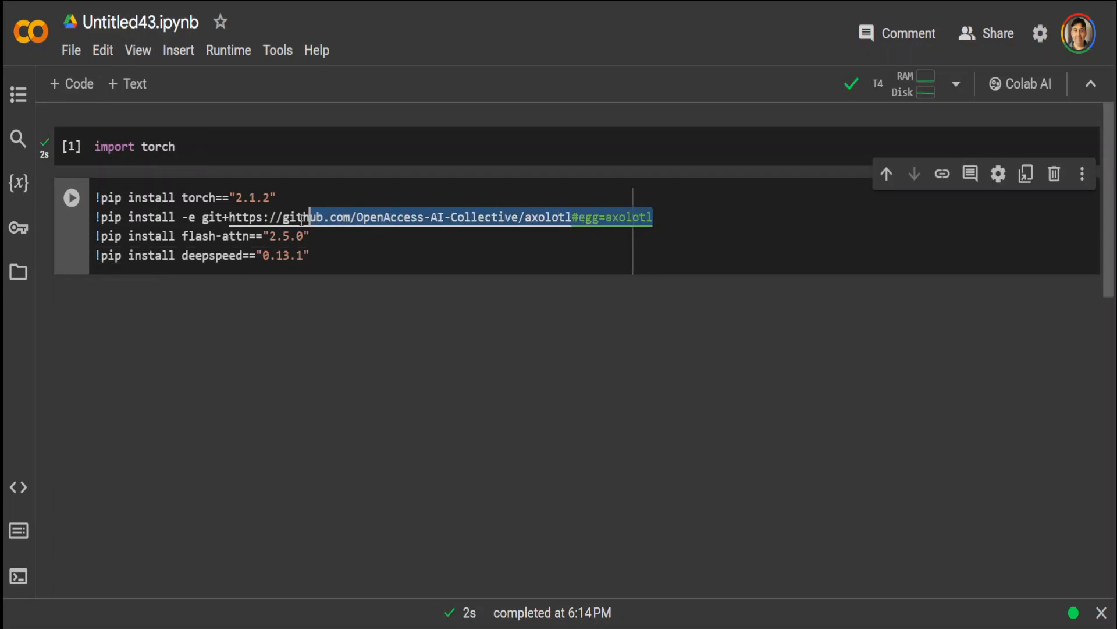
click(364, 254)
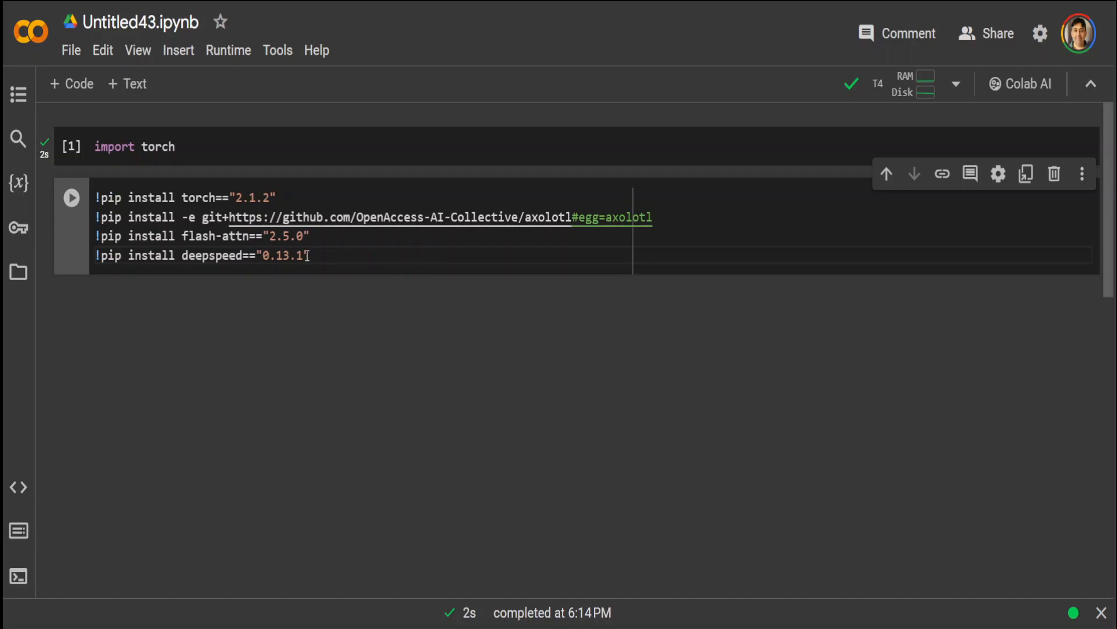
mouse_move(71, 202)
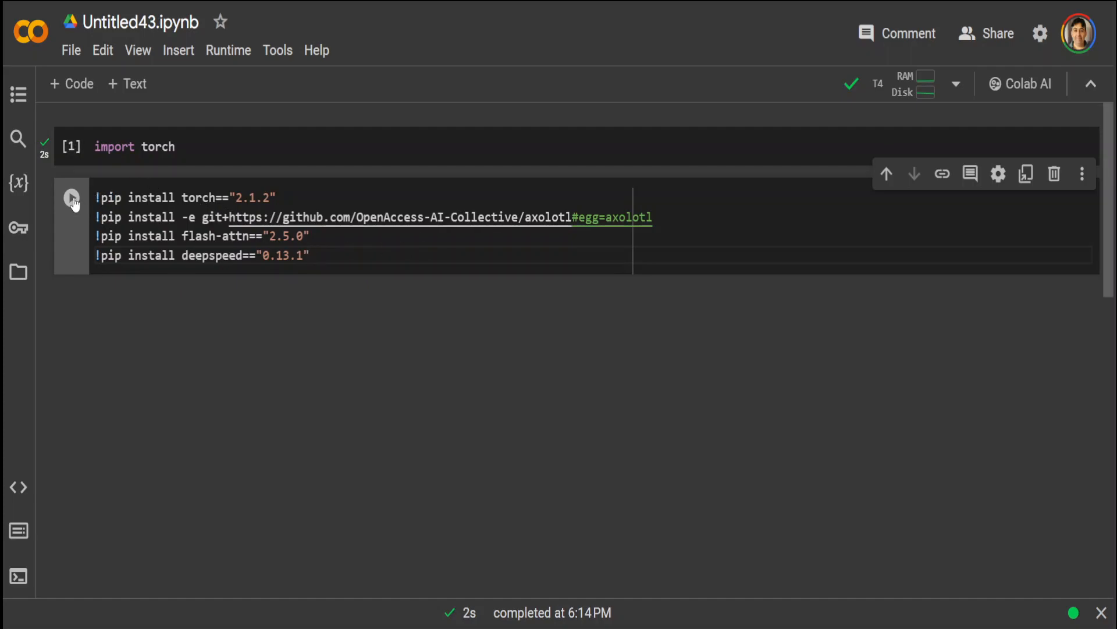
click(71, 197)
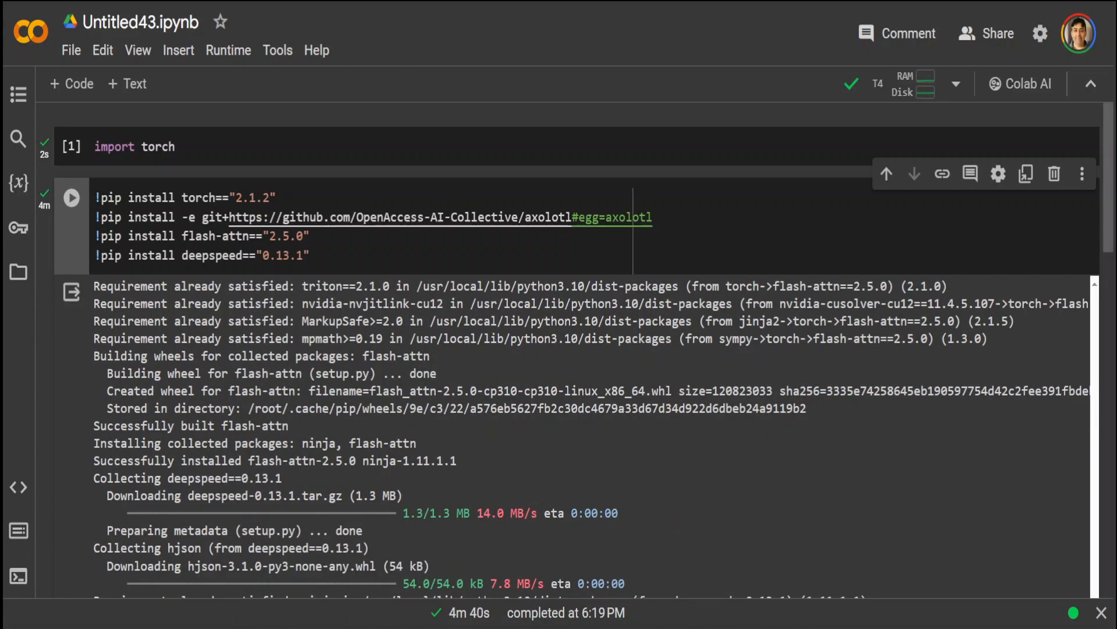
Scroll past the install output to the cell holding the TinyLlama QLoRA yaml_string config
scroll(down, 3)
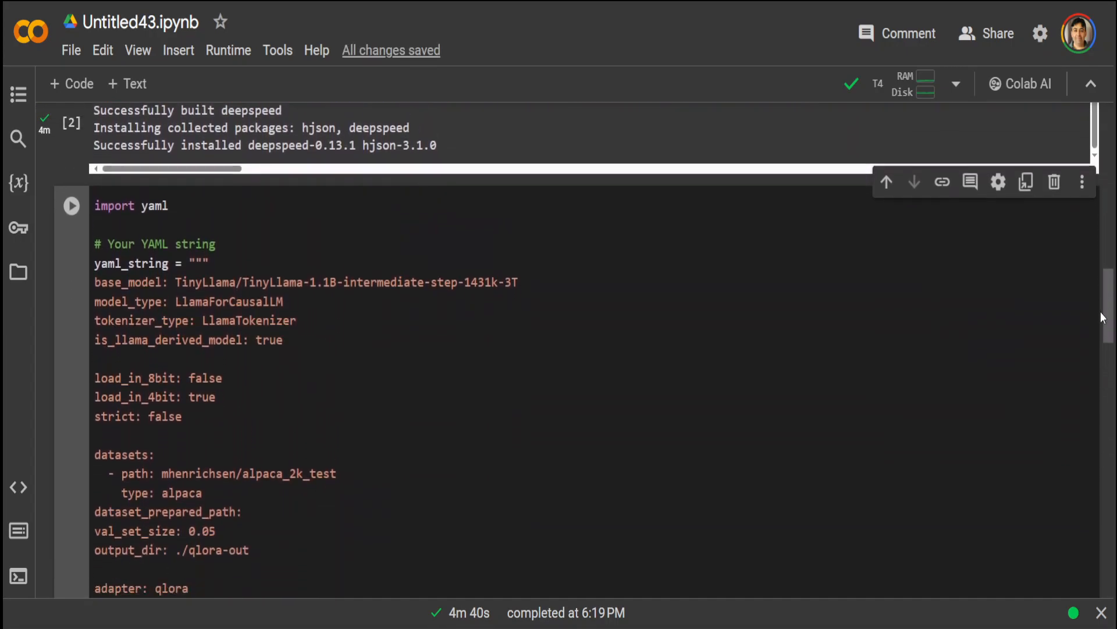
scroll(down, 3)
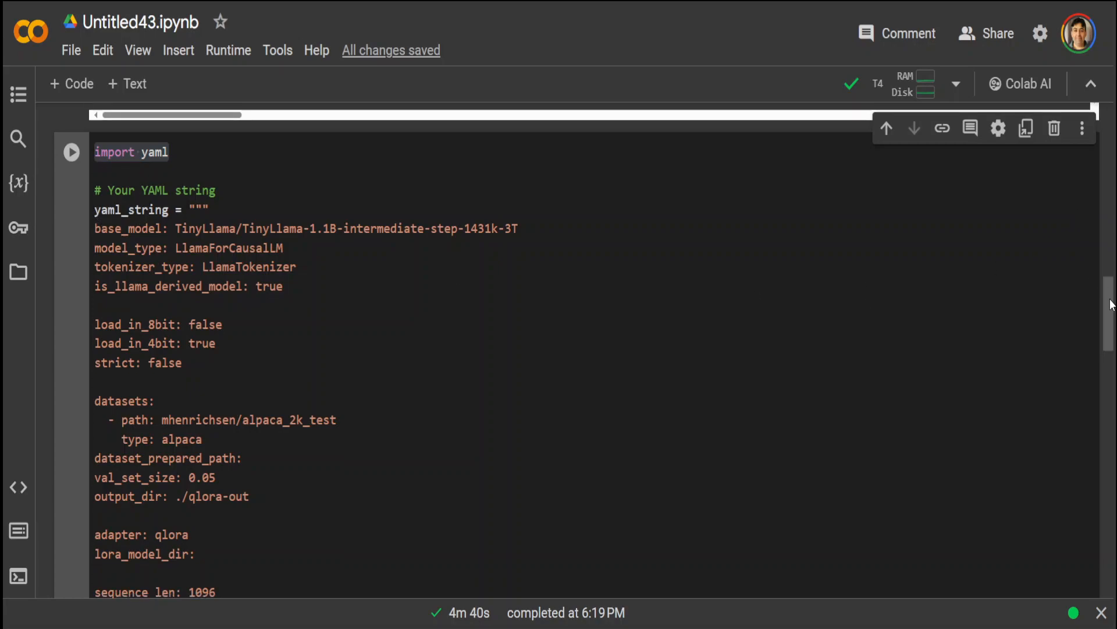
scroll(down, 3)
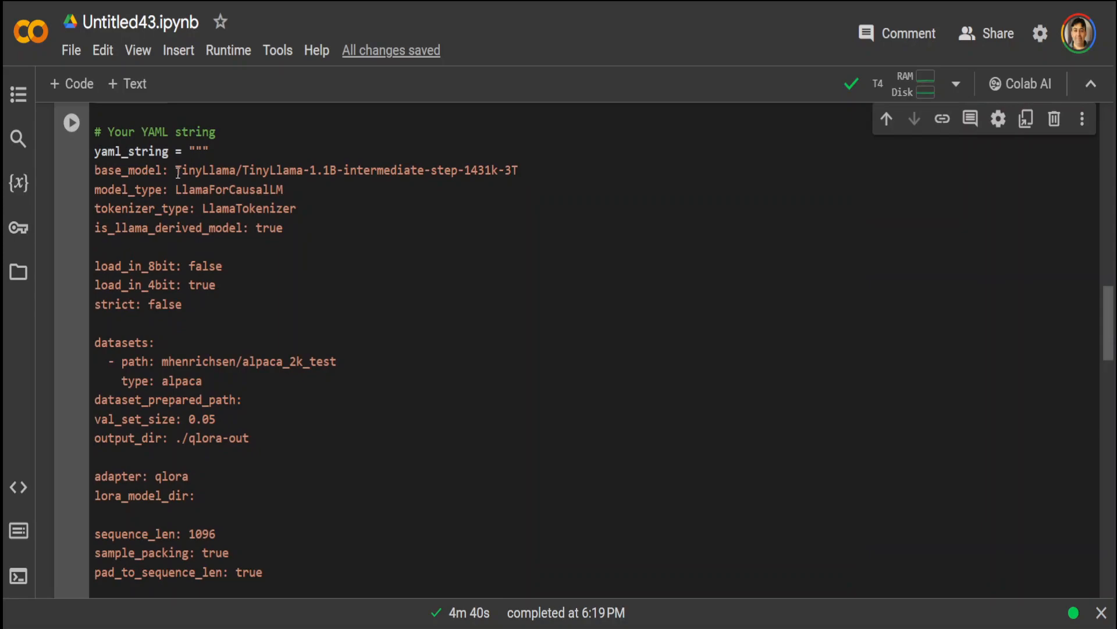
double_click(346, 169)
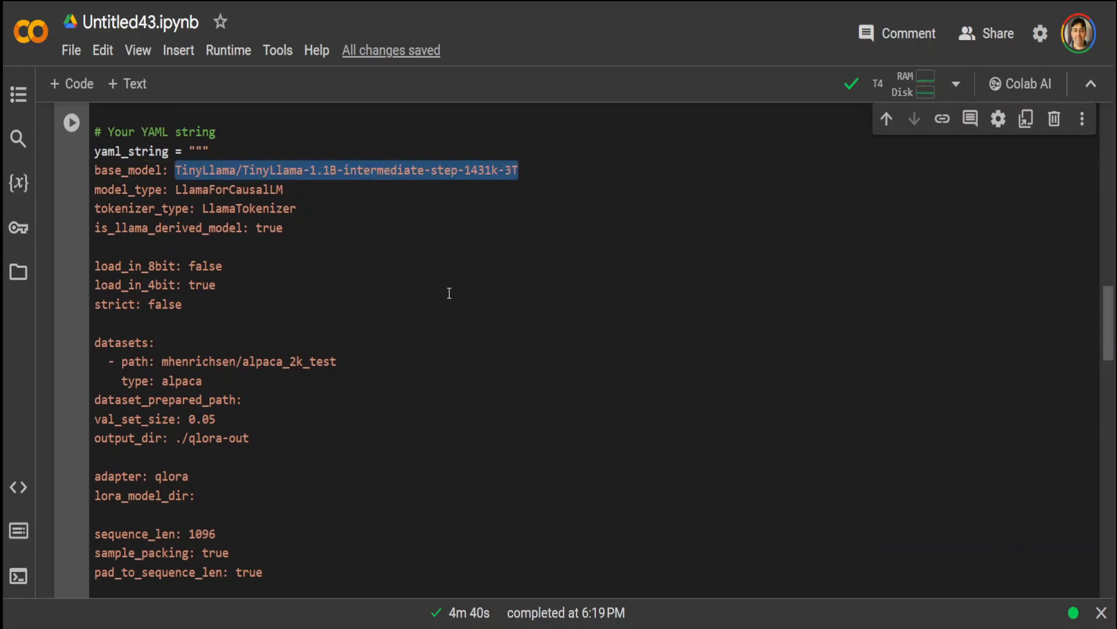
double_click(242, 362)
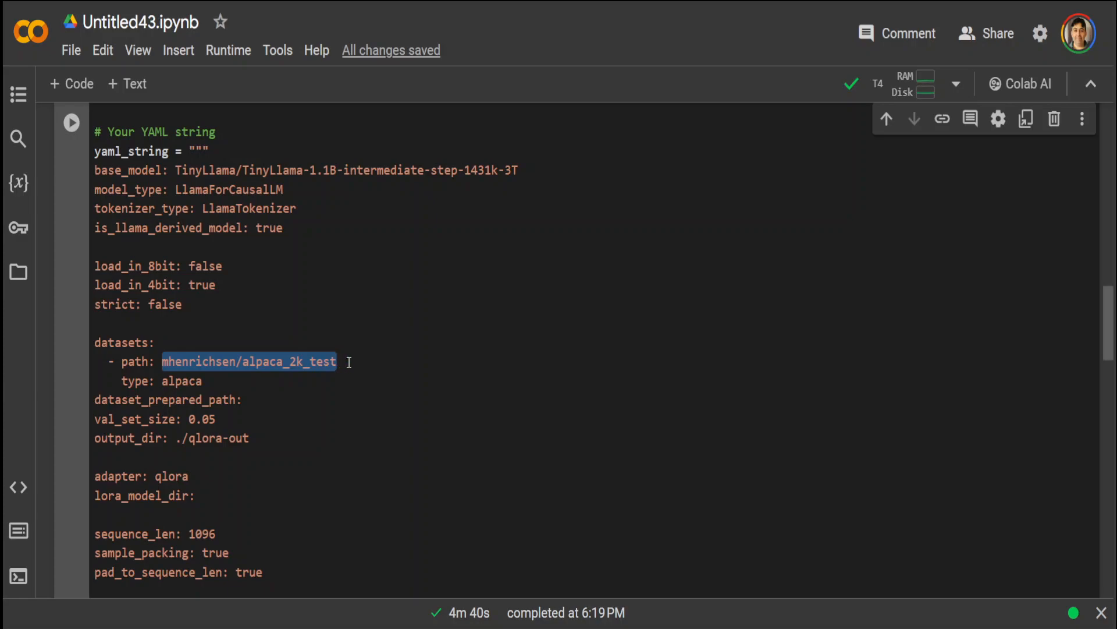
mouse_move(222, 245)
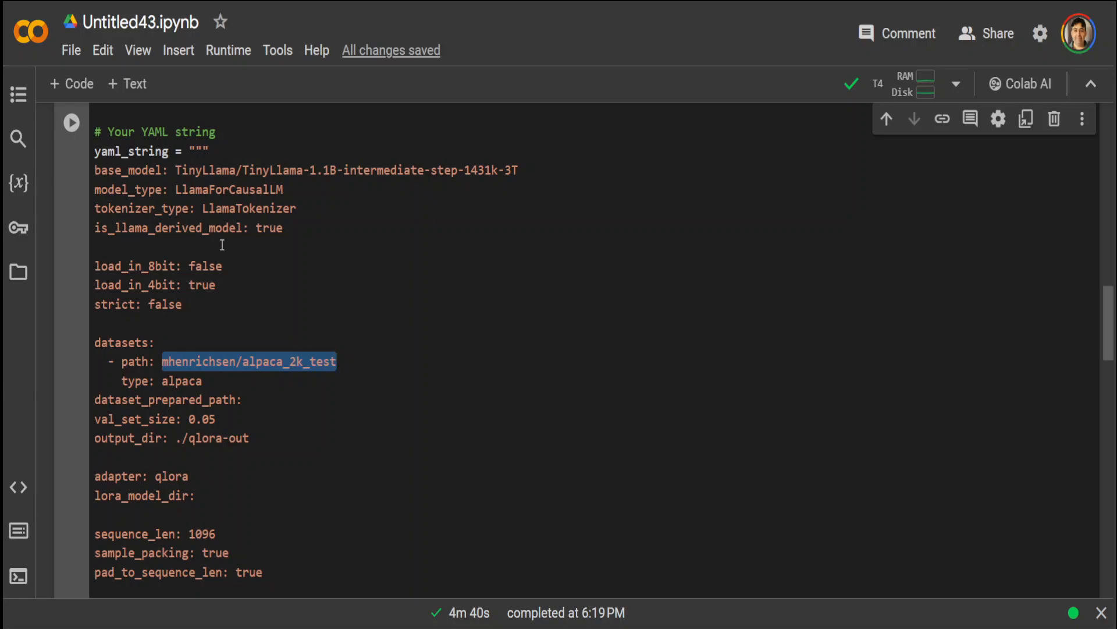
drag(94, 169, 117, 208)
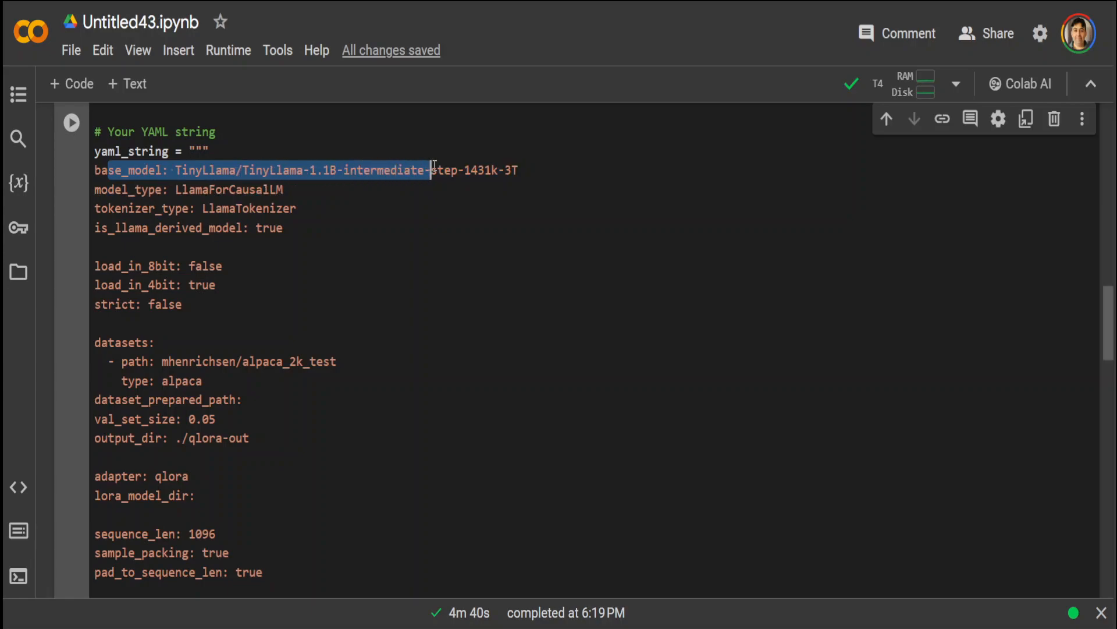
double_click(132, 190)
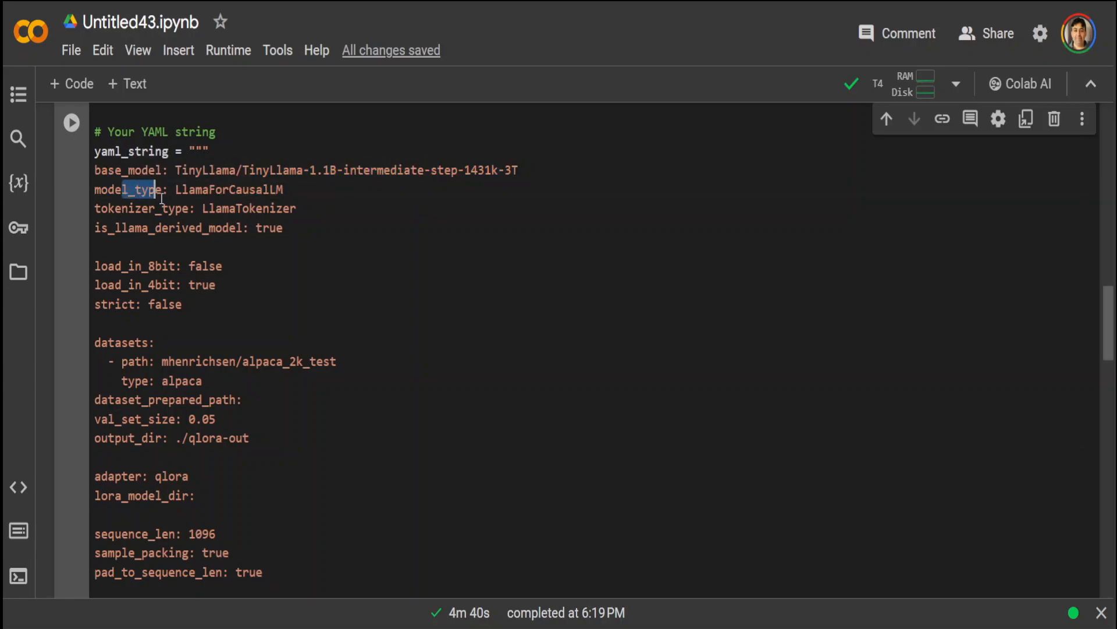
drag(149, 190, 217, 208)
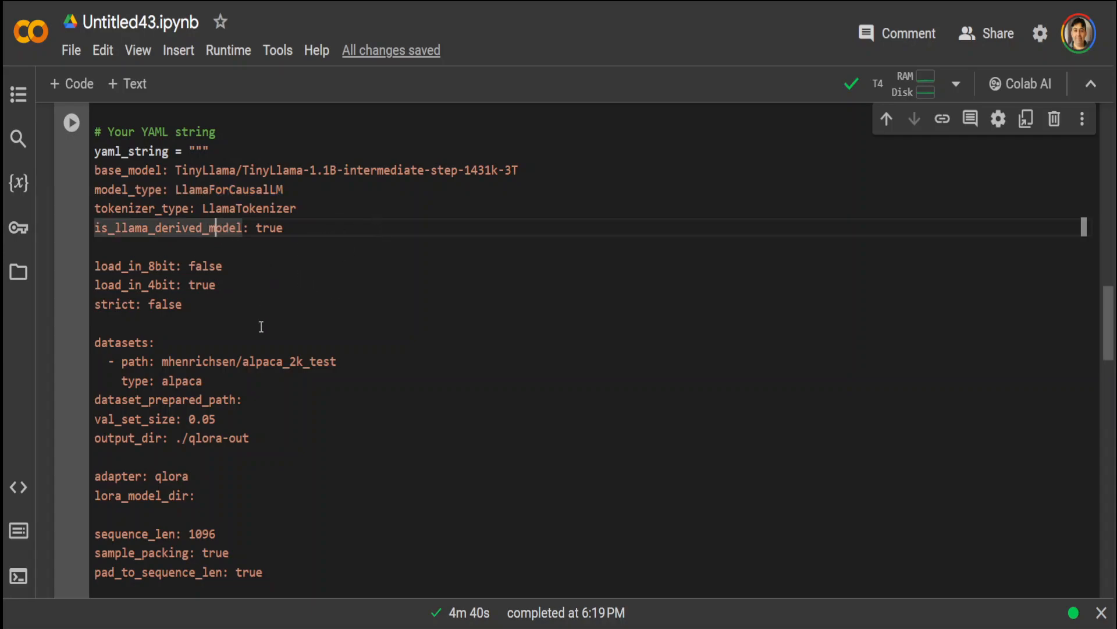
mouse_move(330, 312)
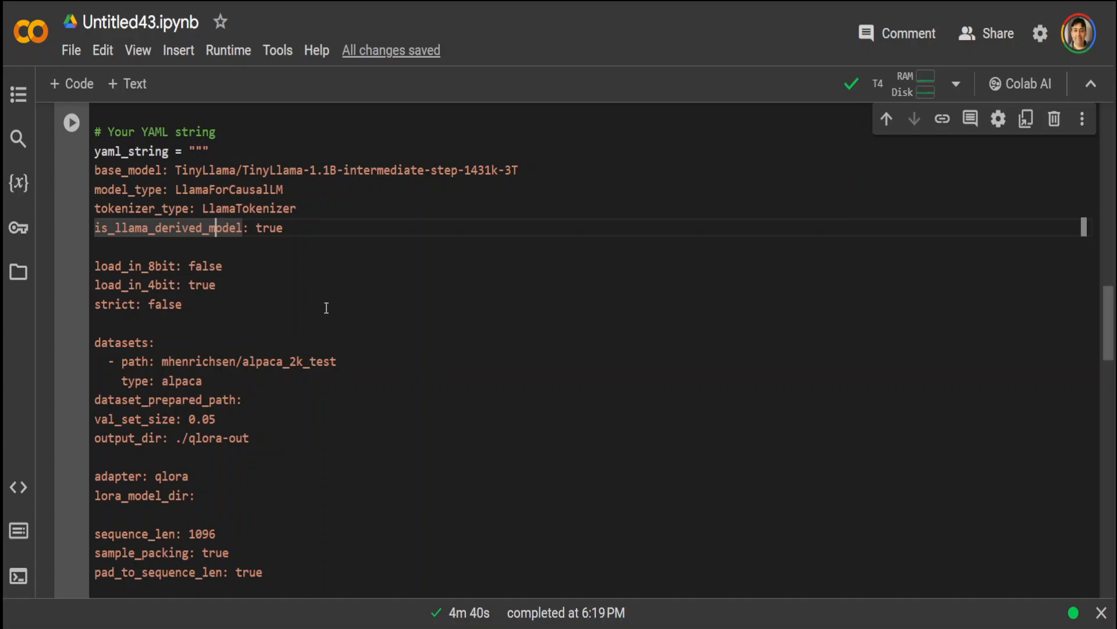
mouse_move(337, 265)
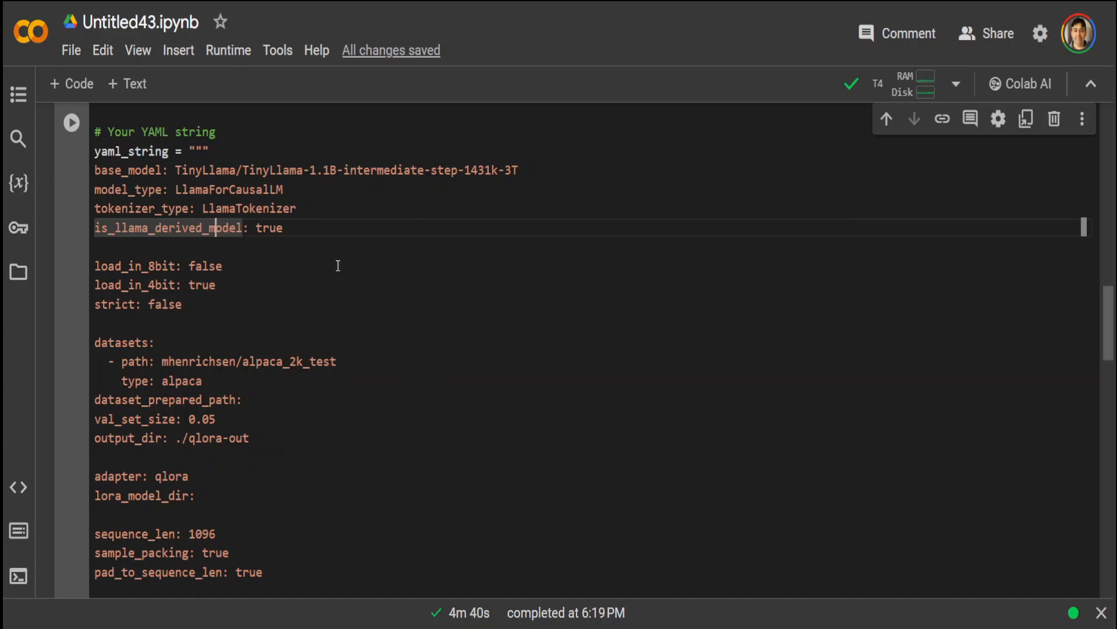
drag(95, 266, 182, 304)
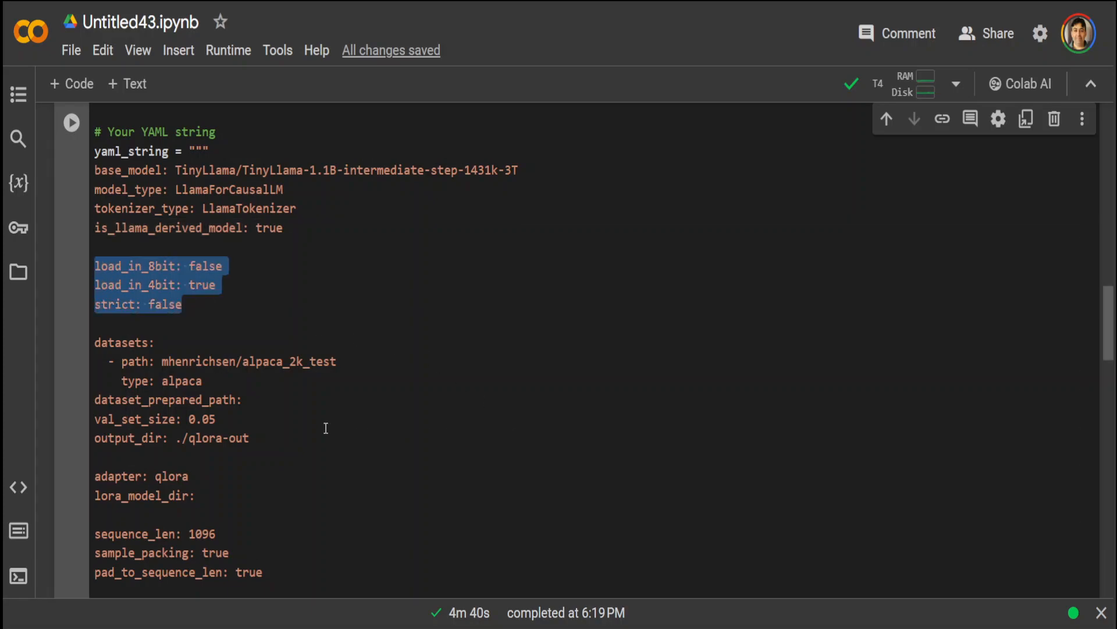
scroll(down, 3)
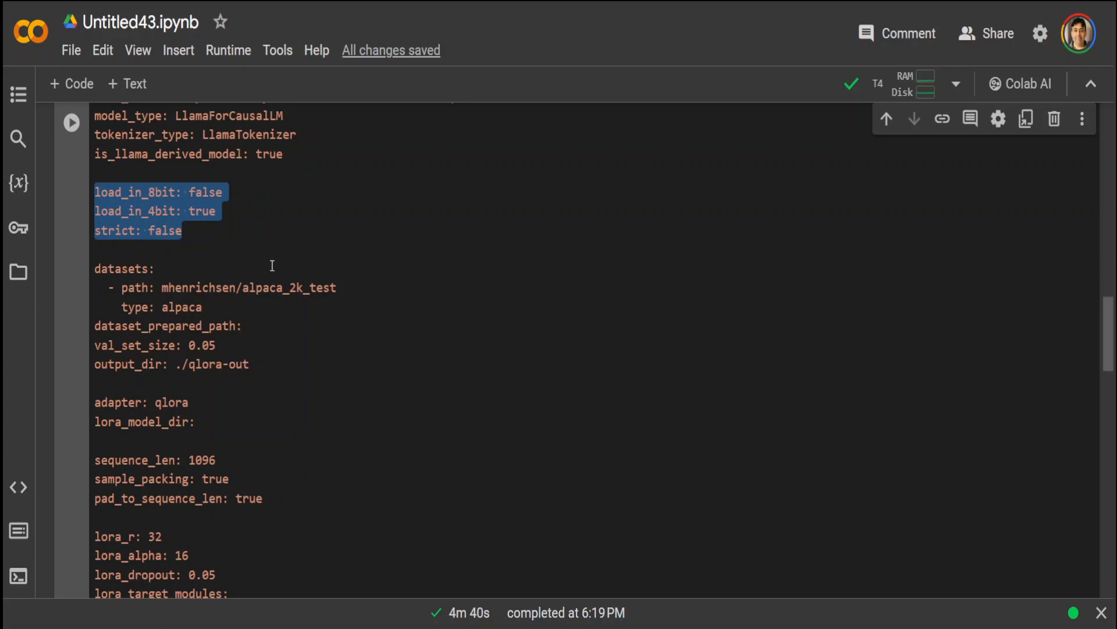
mouse_move(269, 260)
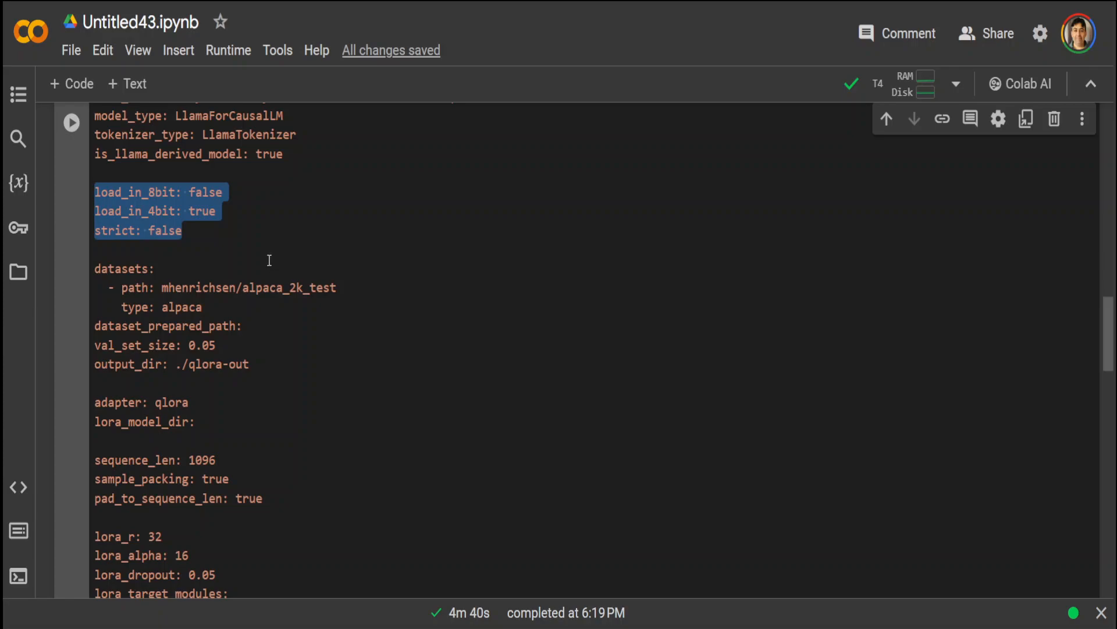
mouse_move(294, 365)
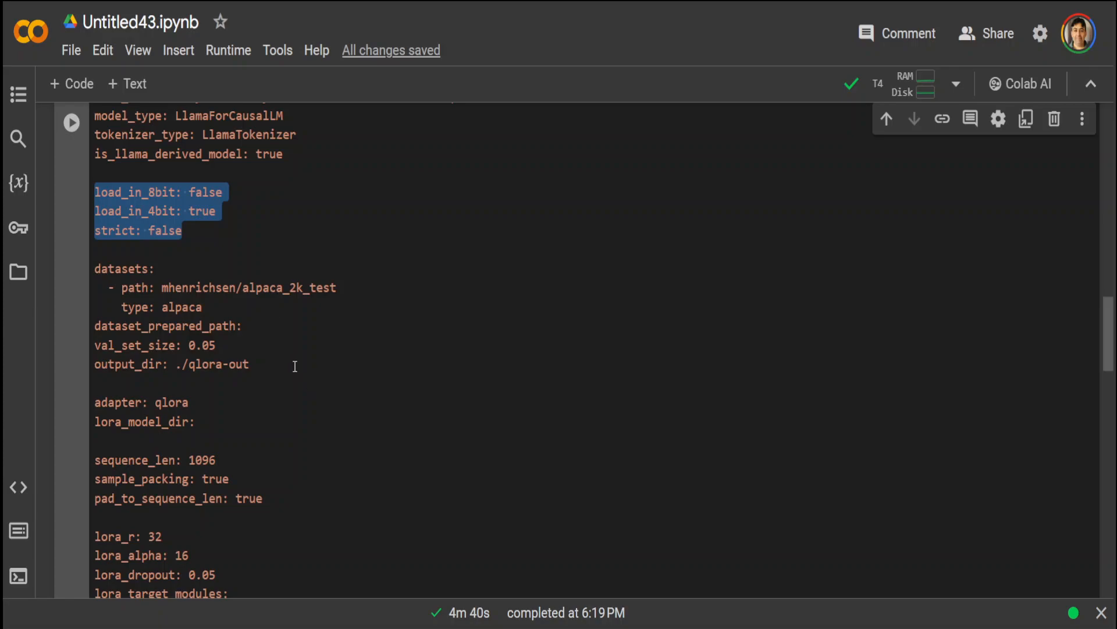
click(250, 364)
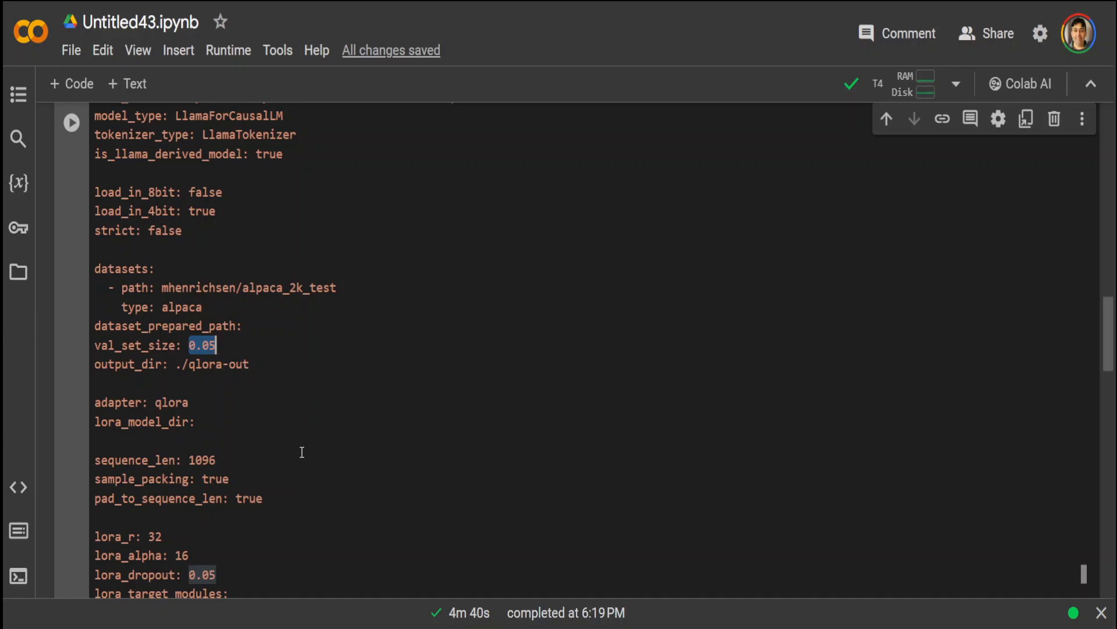
double_click(212, 365)
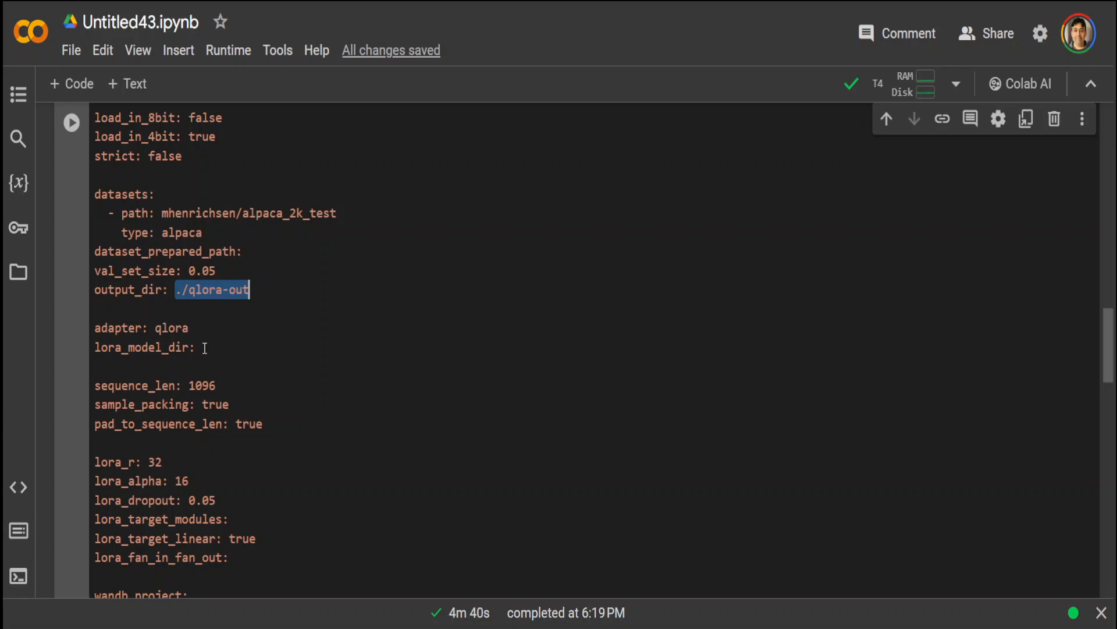
mouse_move(217, 359)
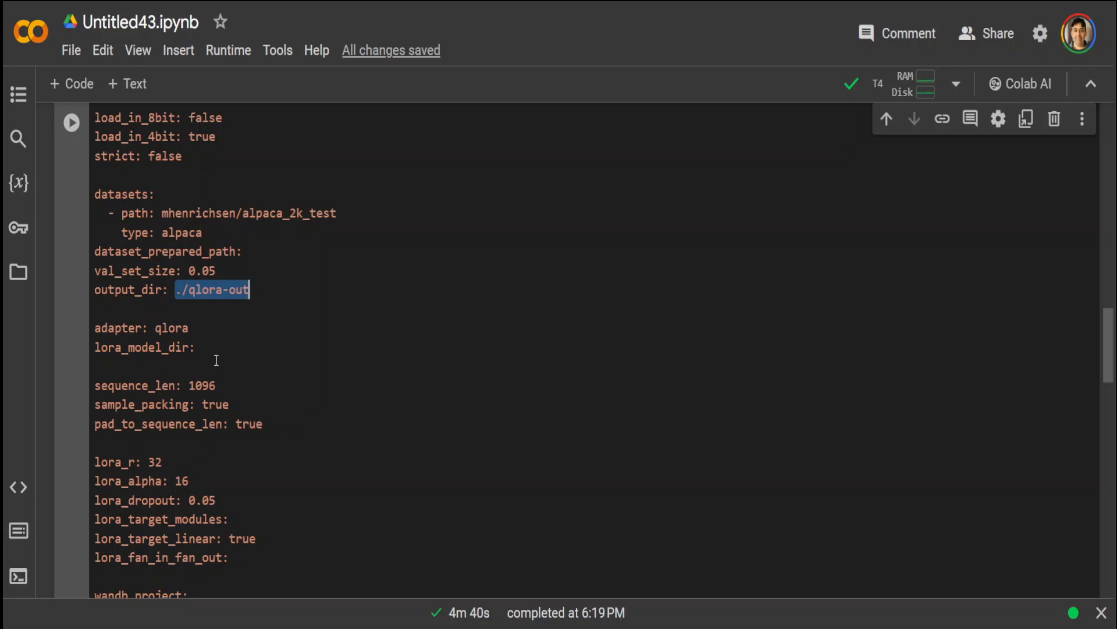
mouse_move(377, 416)
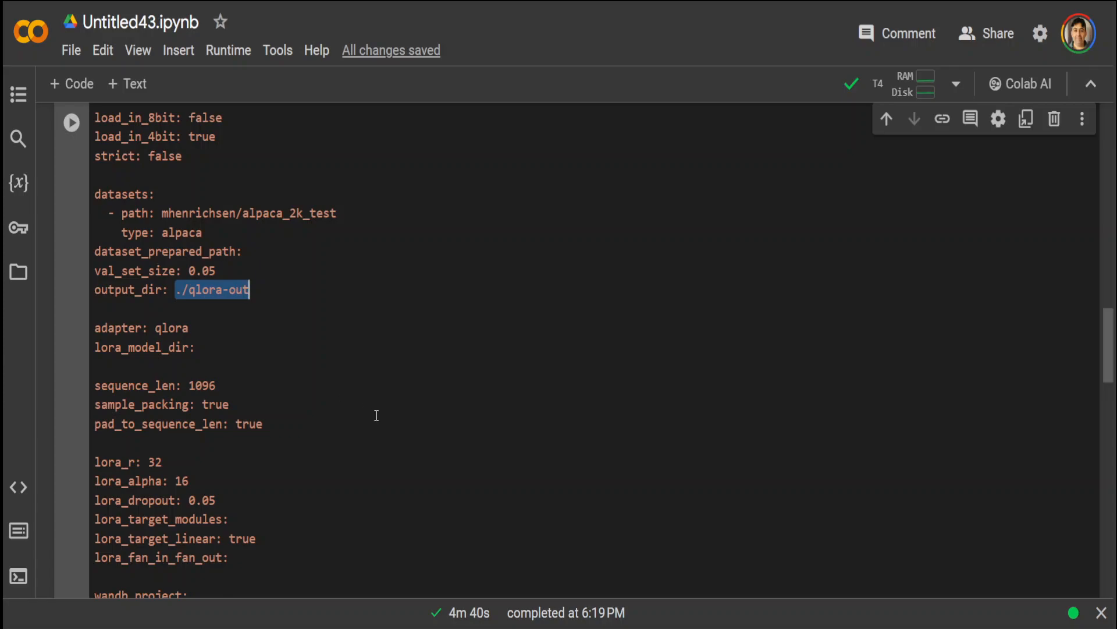
mouse_move(343, 440)
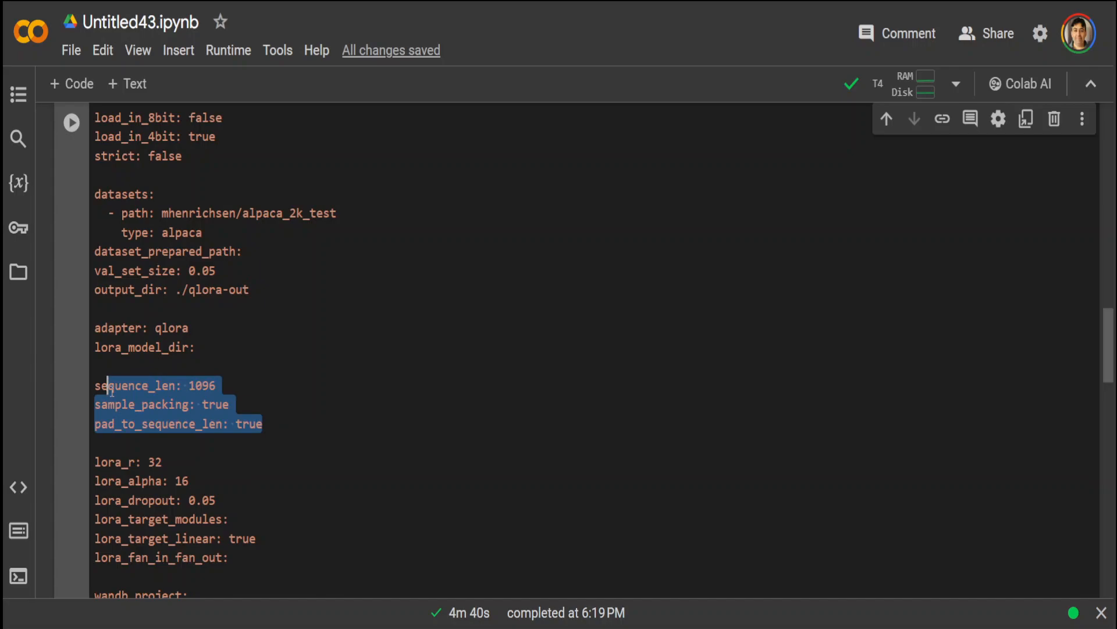
mouse_move(509, 457)
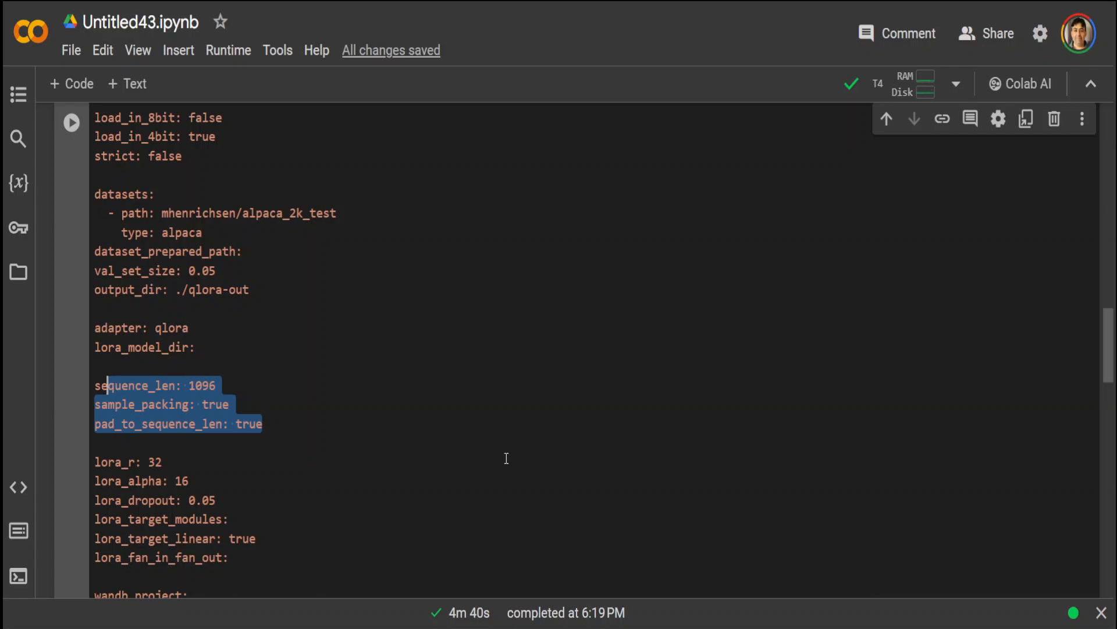
scroll(down, 3)
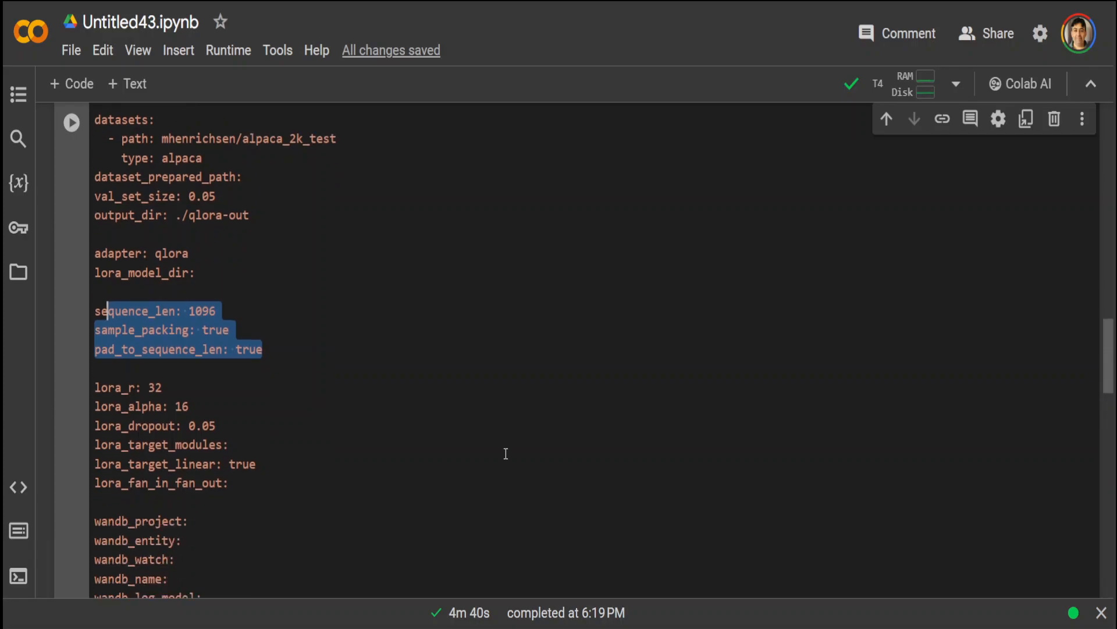
scroll(down, 3)
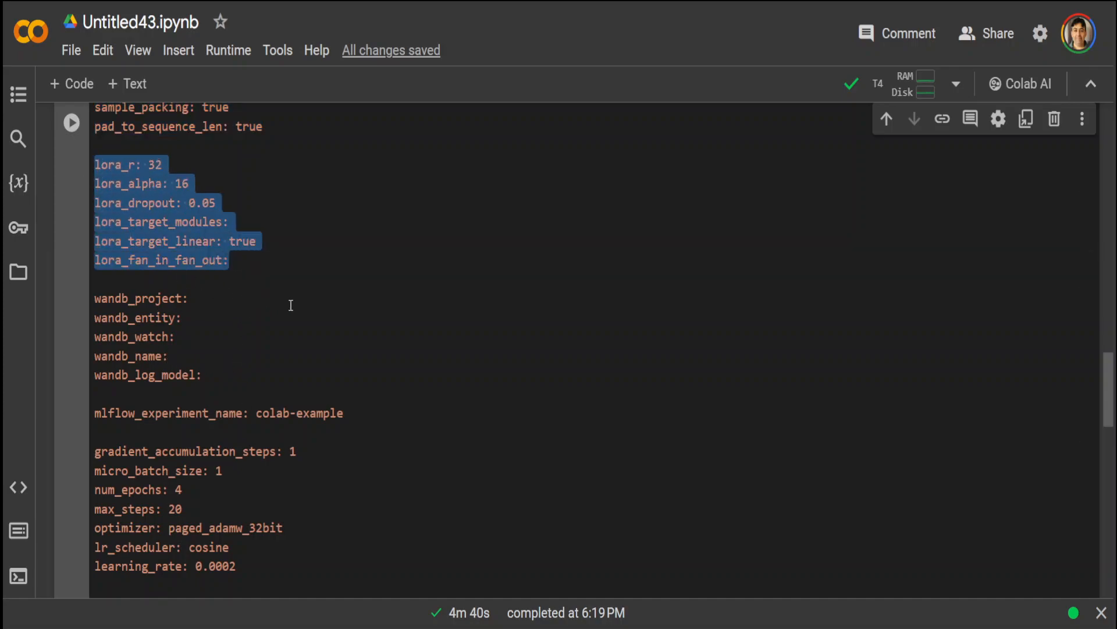
mouse_move(390, 321)
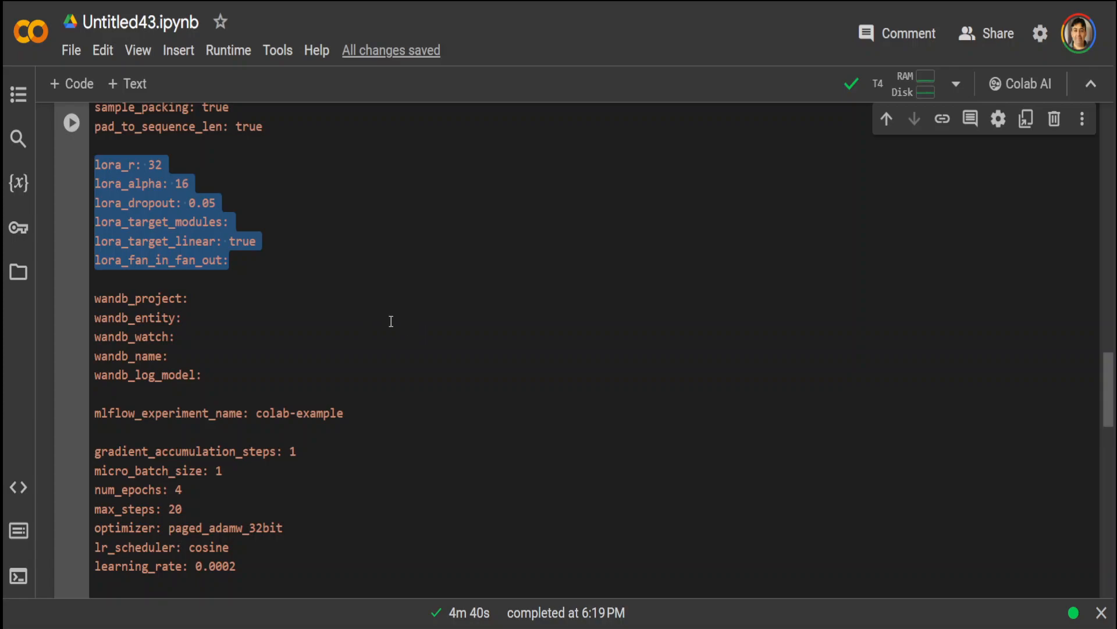
mouse_move(396, 314)
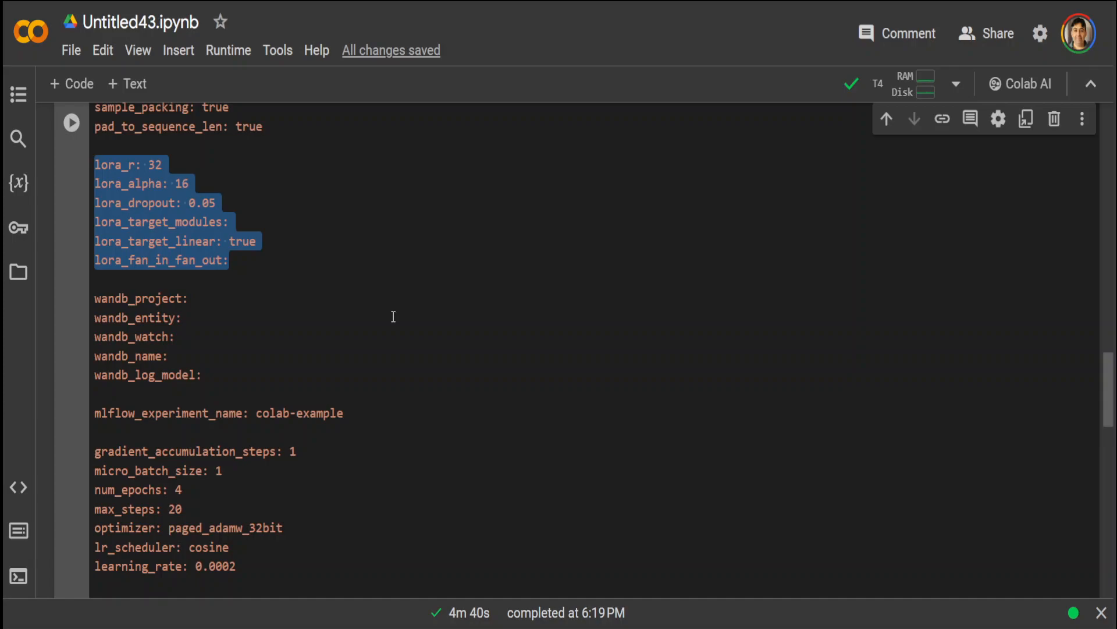
mouse_move(248, 277)
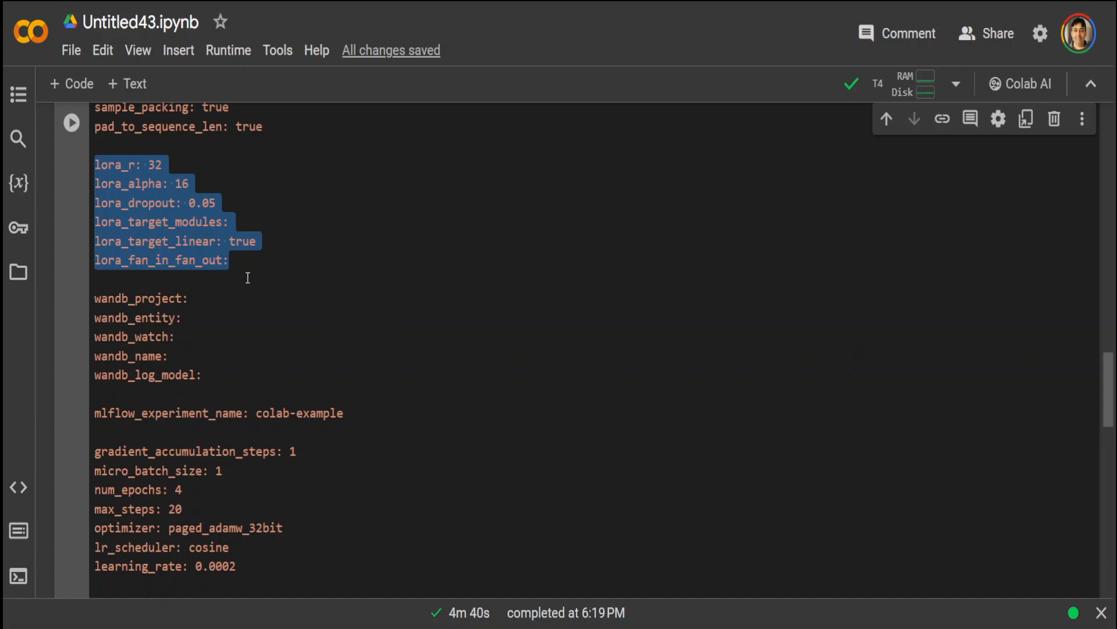
click(248, 261)
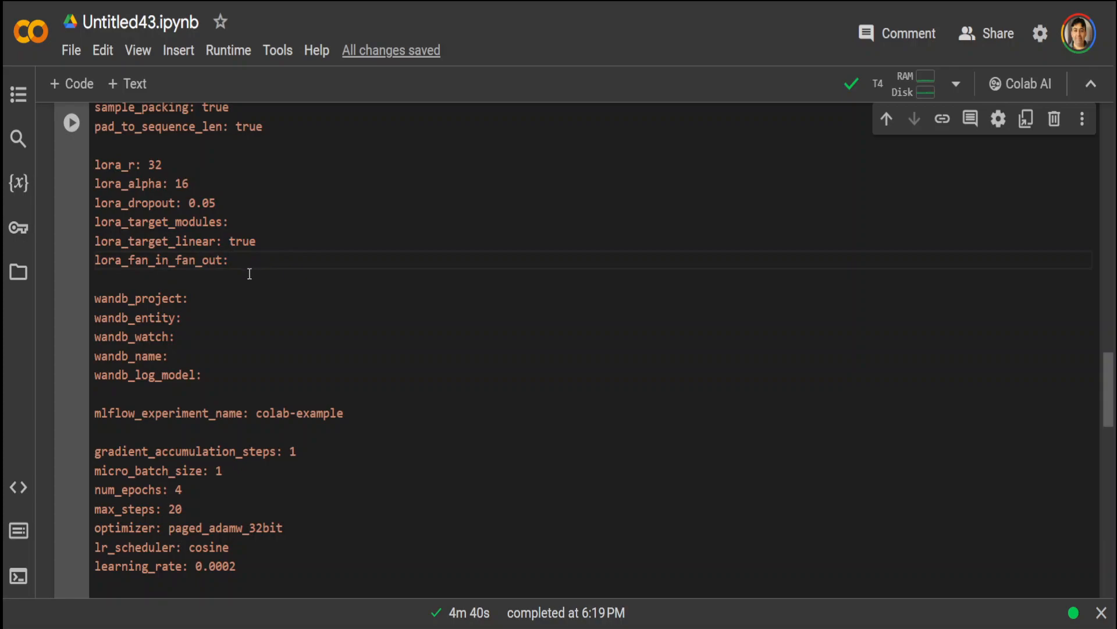
mouse_move(279, 543)
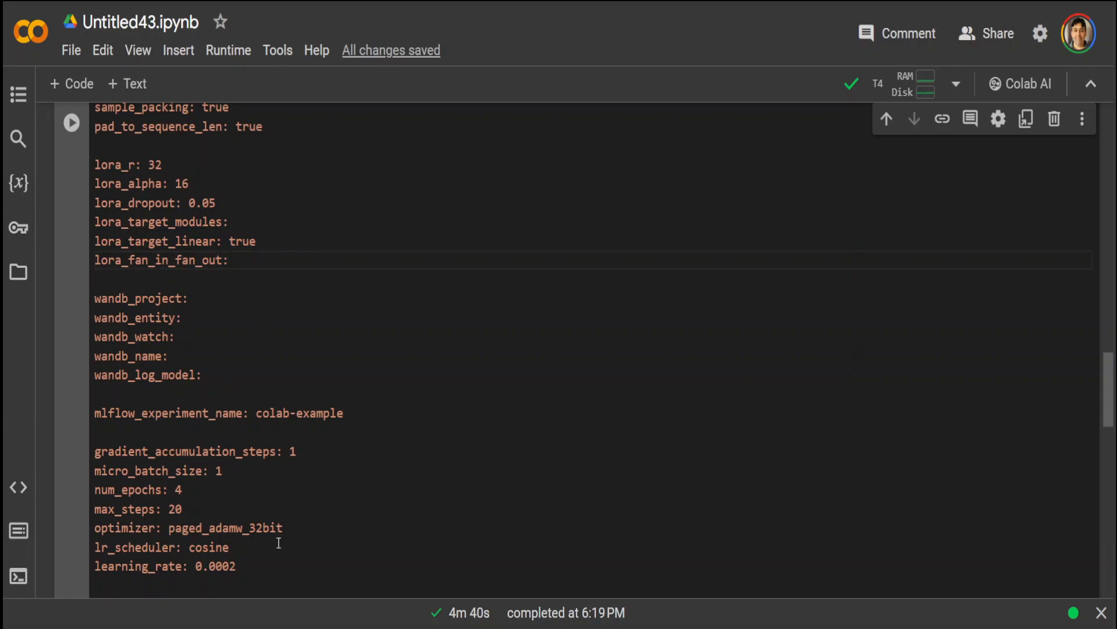
mouse_move(380, 406)
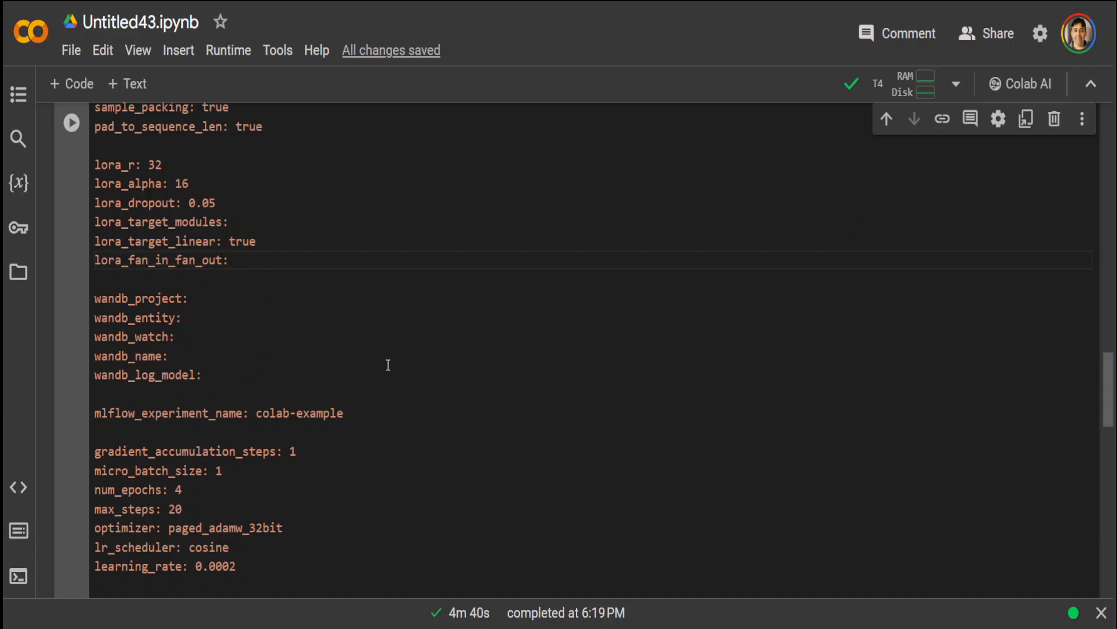
mouse_move(369, 393)
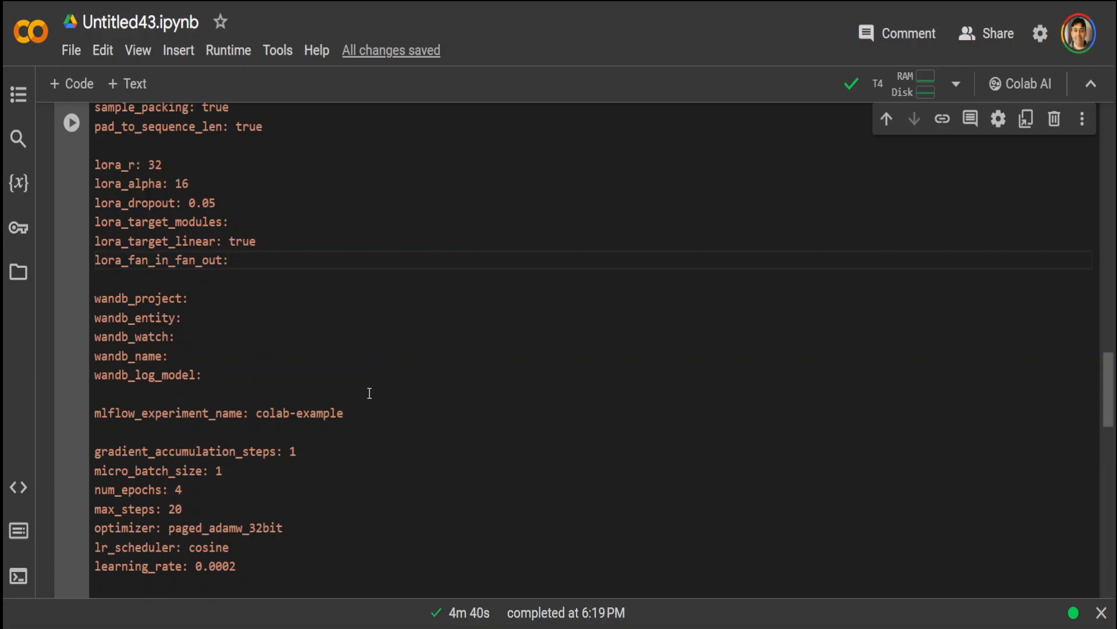
scroll(down, 3)
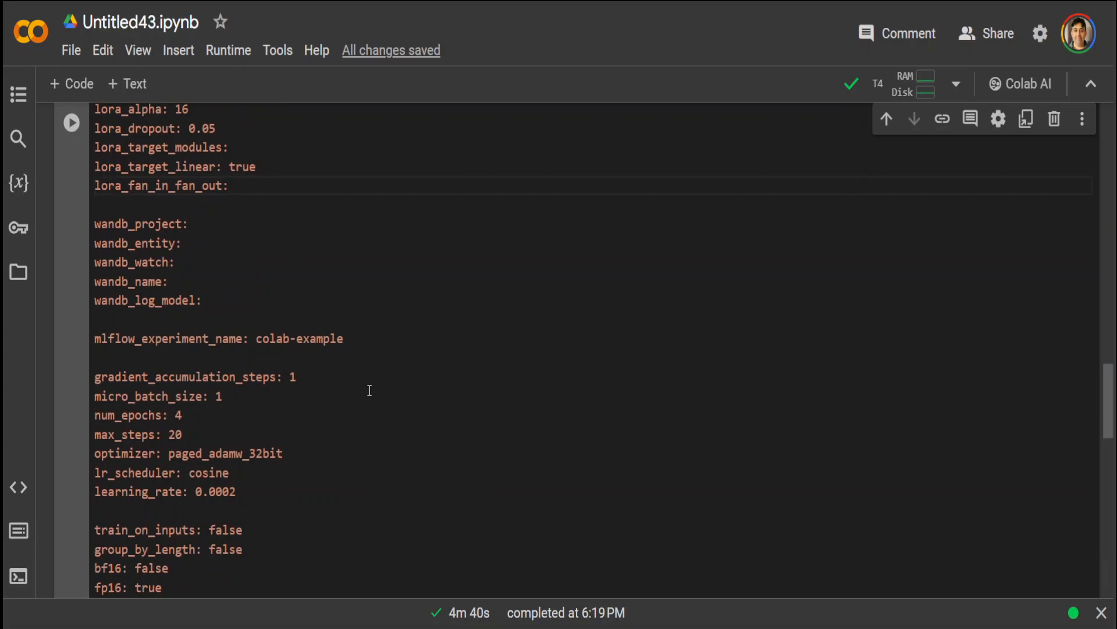
scroll(down, 3)
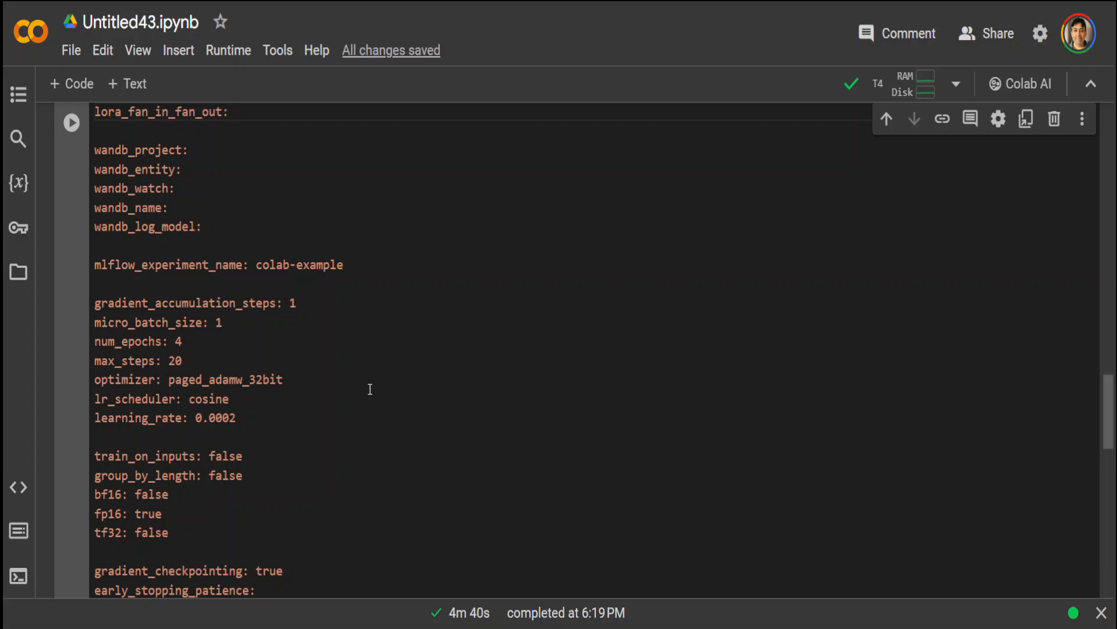
scroll(down, 3)
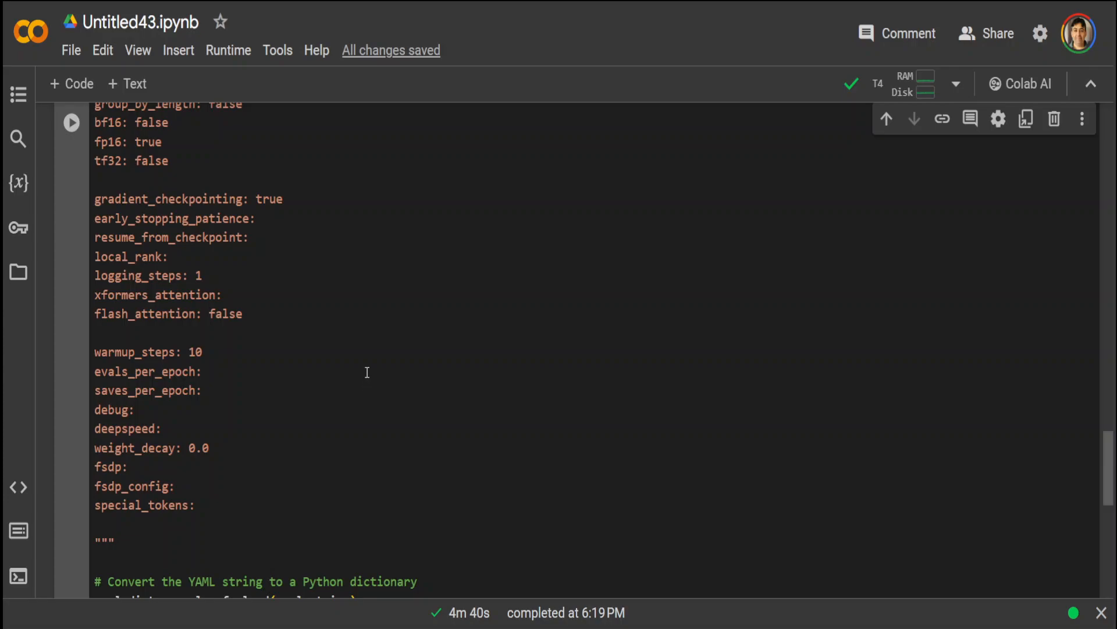
Check the file_path 'test_axolotl.yaml' and run the cell that writes the YAML config
scroll(down, 3)
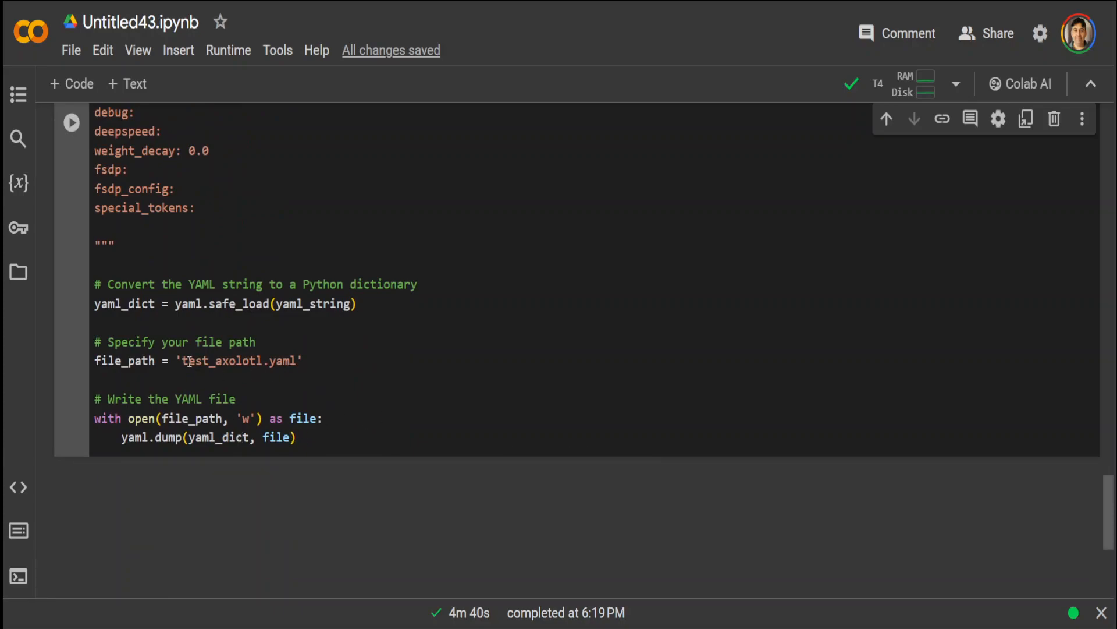
double_click(239, 361)
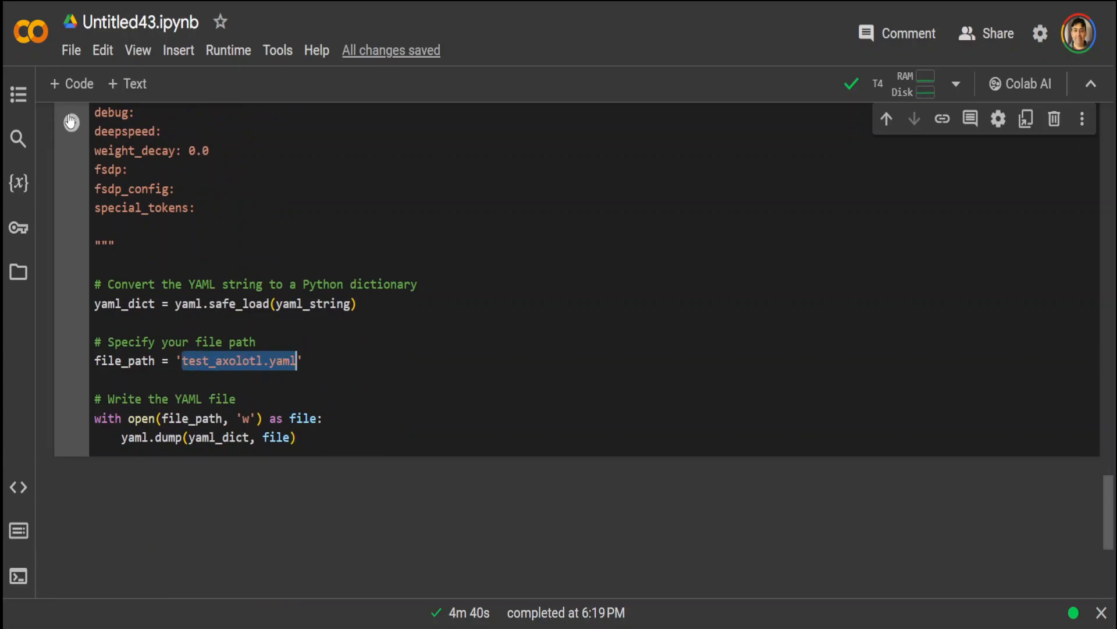
click(70, 121)
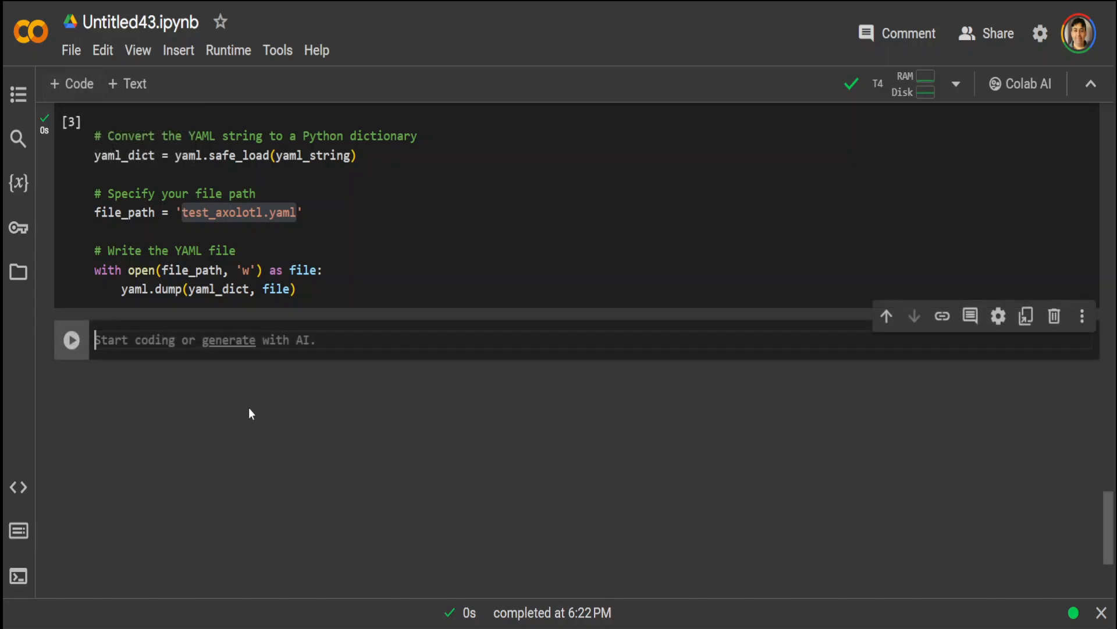
Run '!accelerate launch -m axolotl.cli.train /content/test_axolotl.yaml' to start TinyLlama training
text(!accelerate launch -m axolotl.cli.train /content/test_axolotl.yaml)
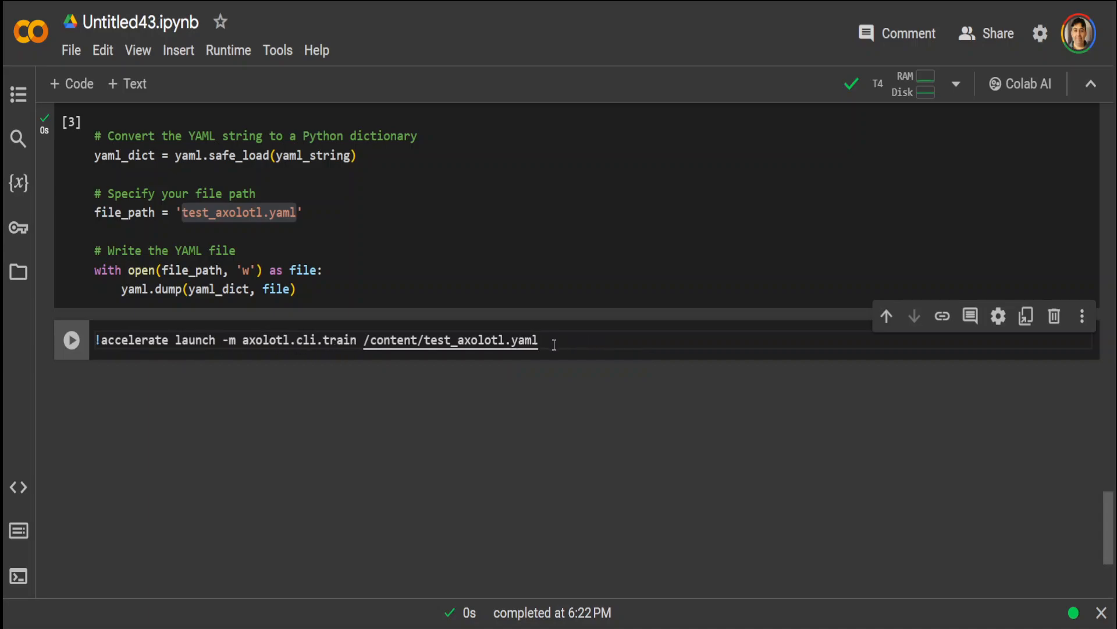
double_click(481, 340)
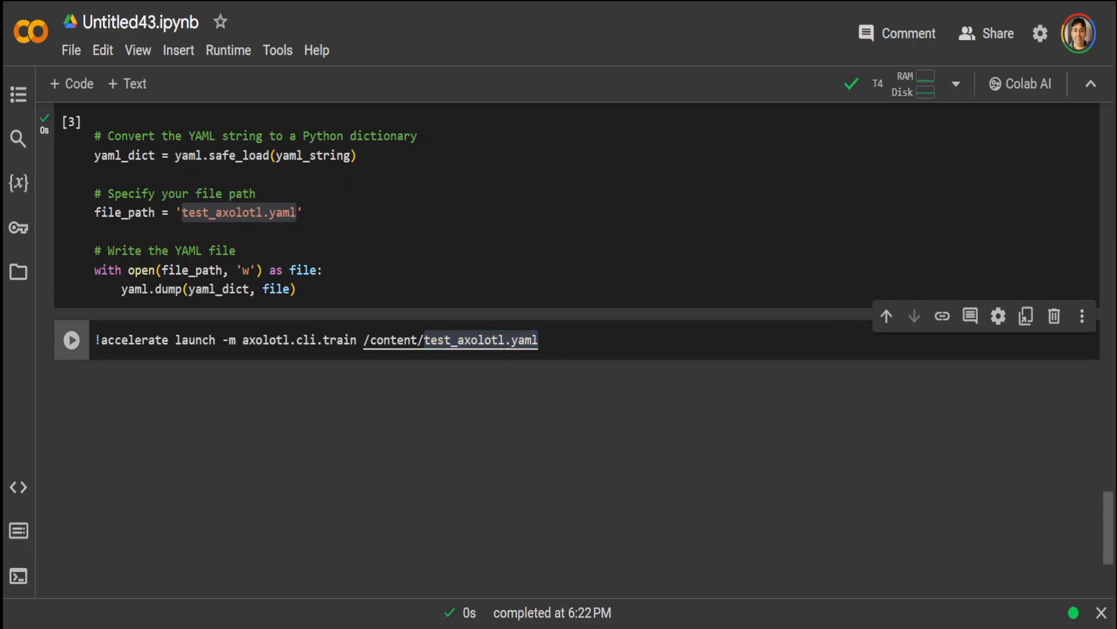
click(71, 339)
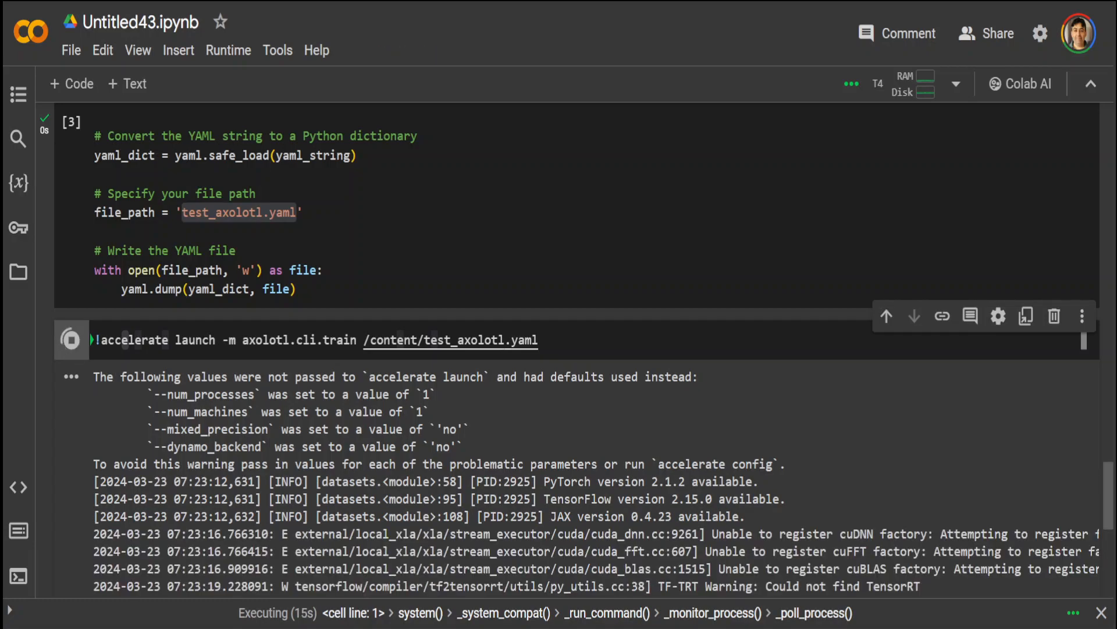
Scroll through the Axolotl training startup logs as they print
scroll(down, 3)
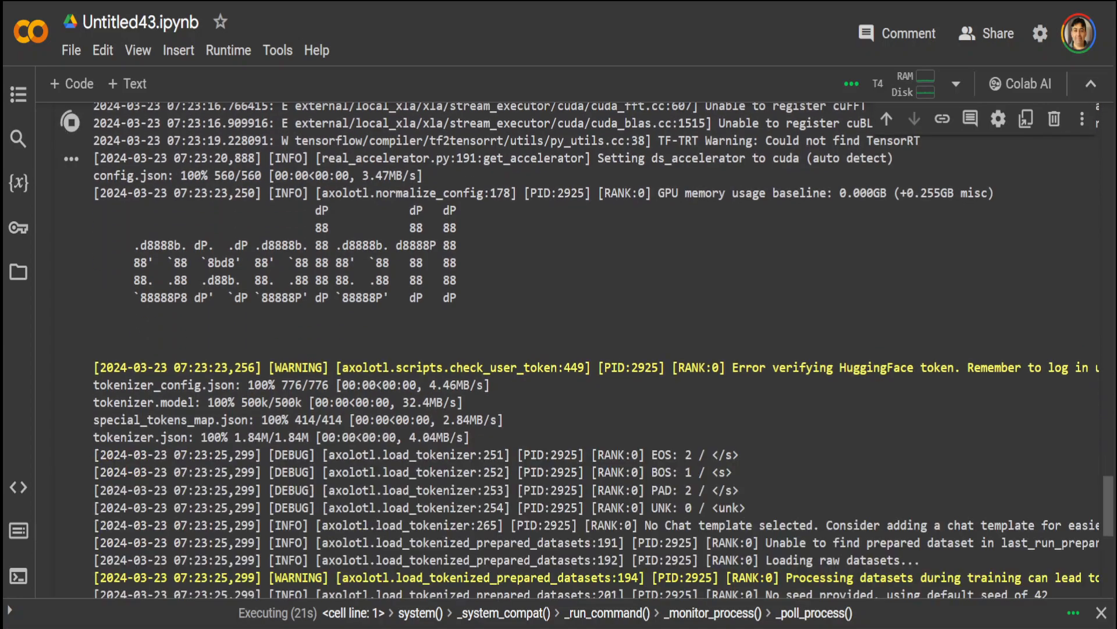
scroll(down, 3)
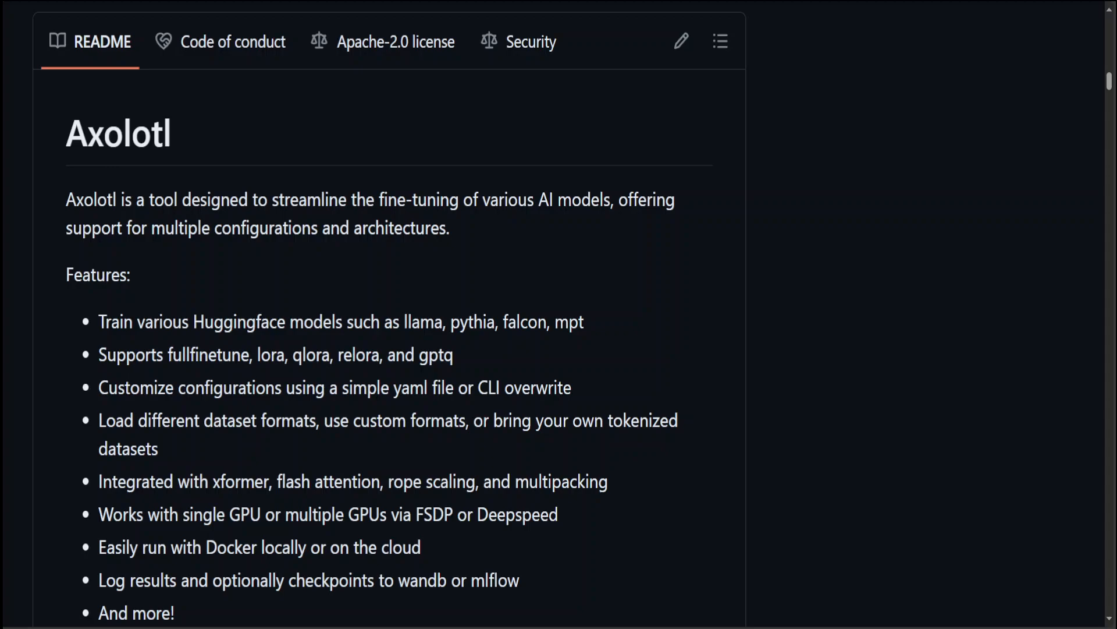
scroll(down, 3)
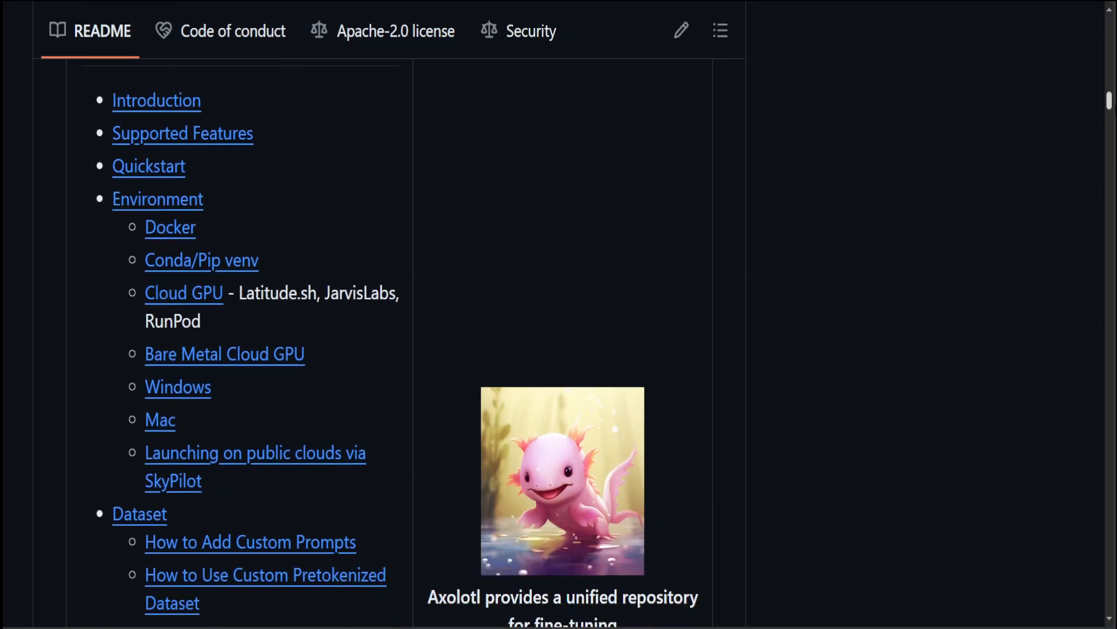
scroll(down, 3)
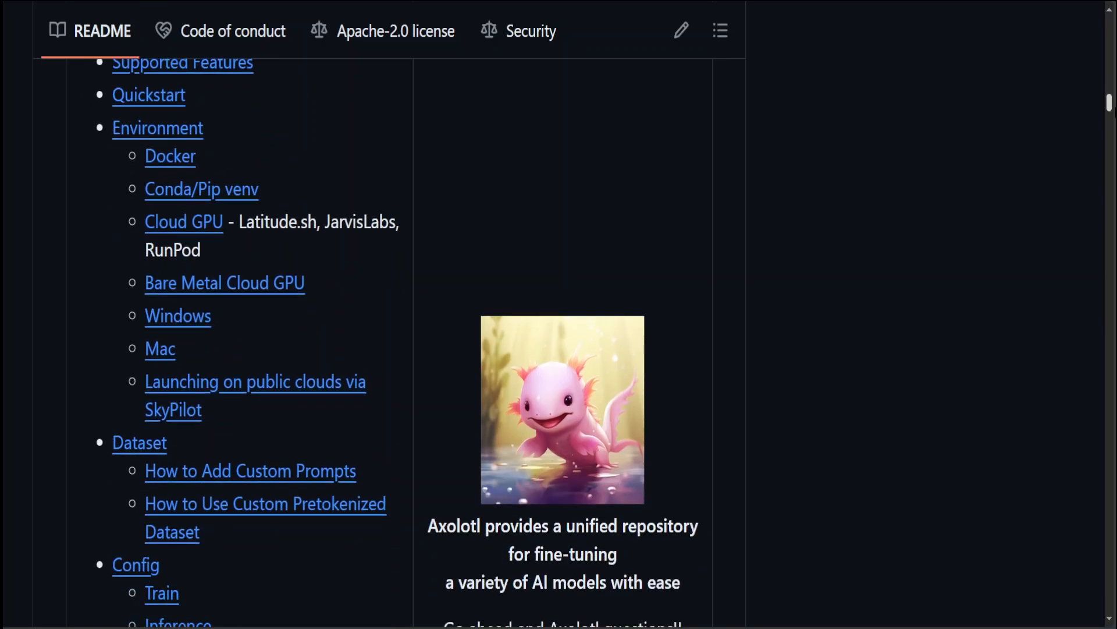
mouse_move(167, 117)
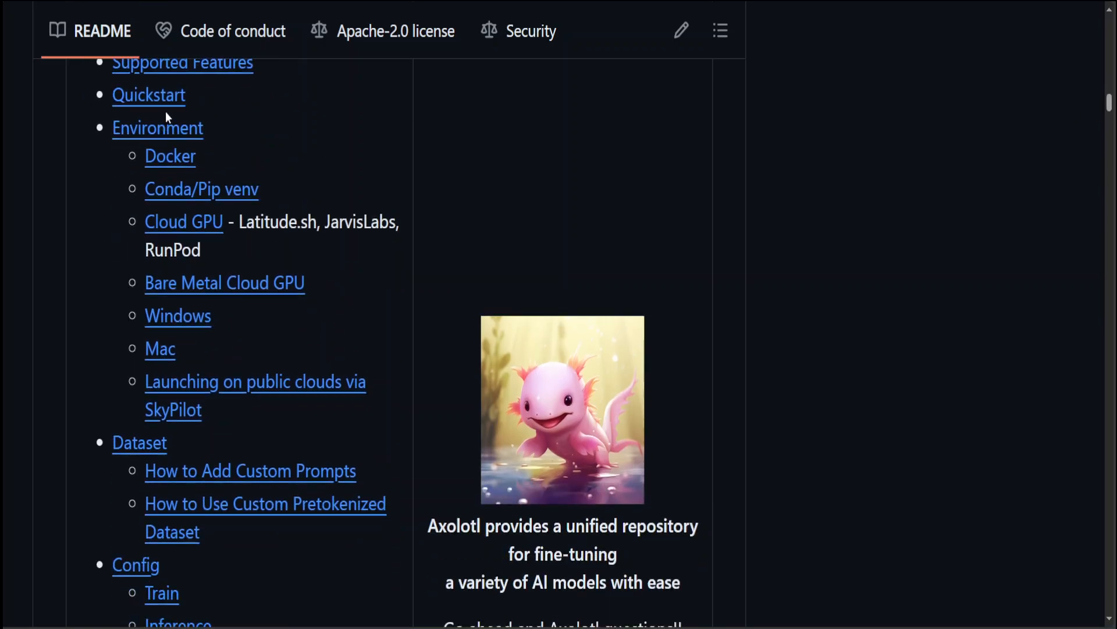
mouse_move(207, 156)
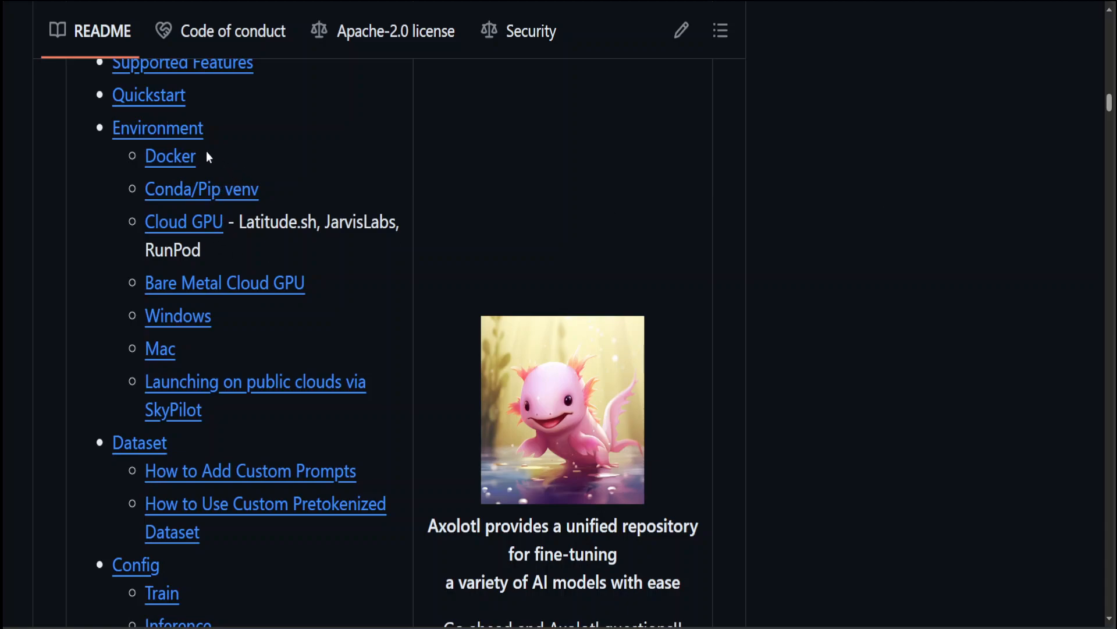
mouse_move(184, 336)
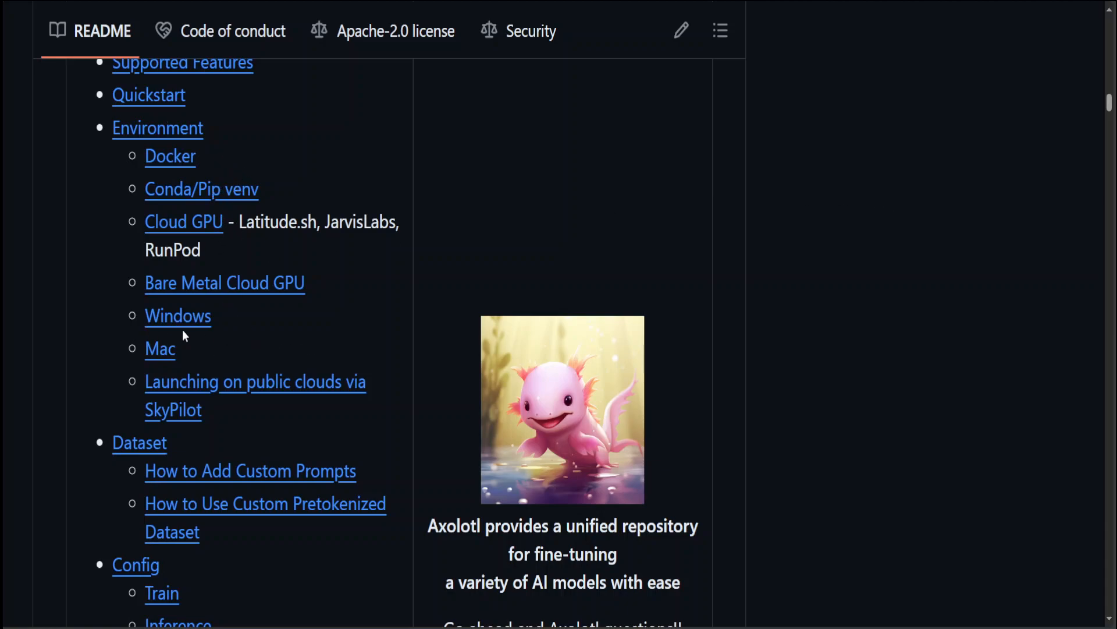
mouse_move(431, 241)
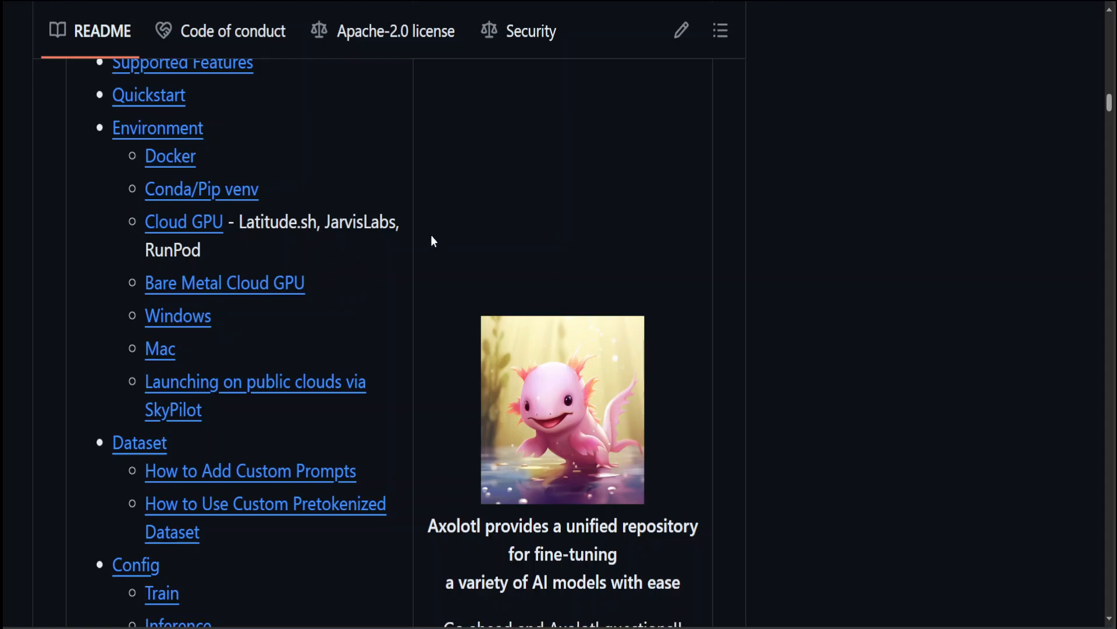
scroll(down, 3)
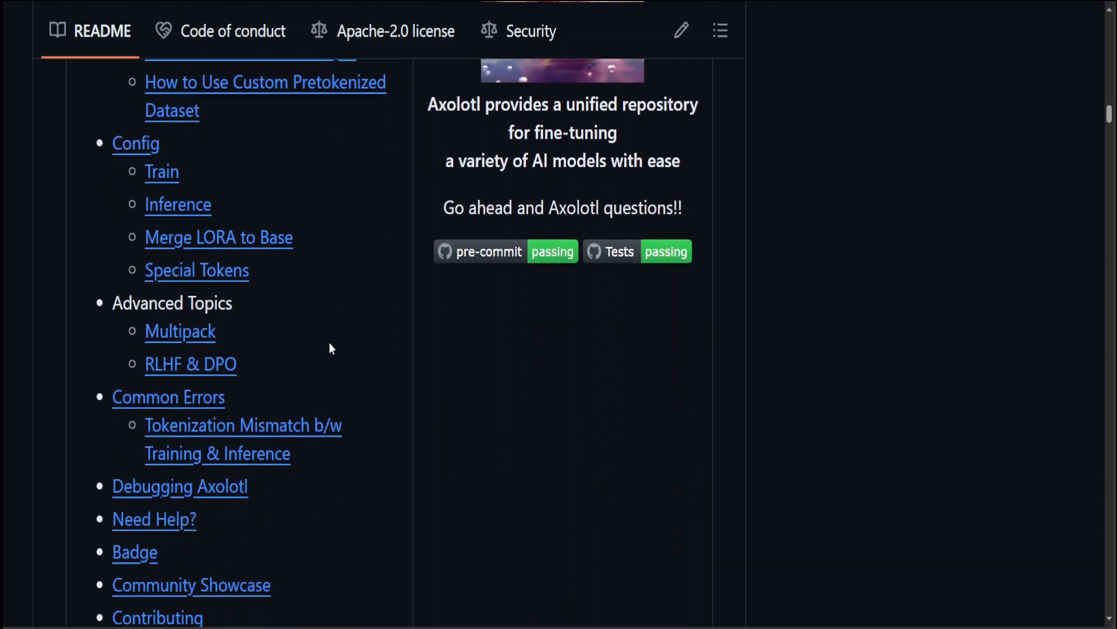
scroll(up, 3)
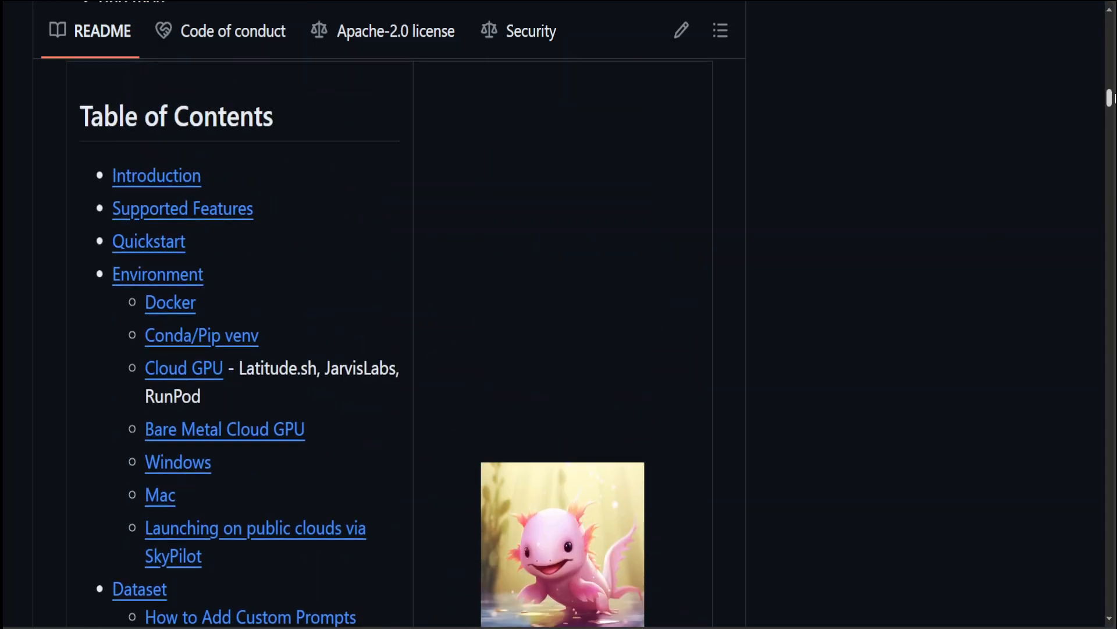
scroll(up, 3)
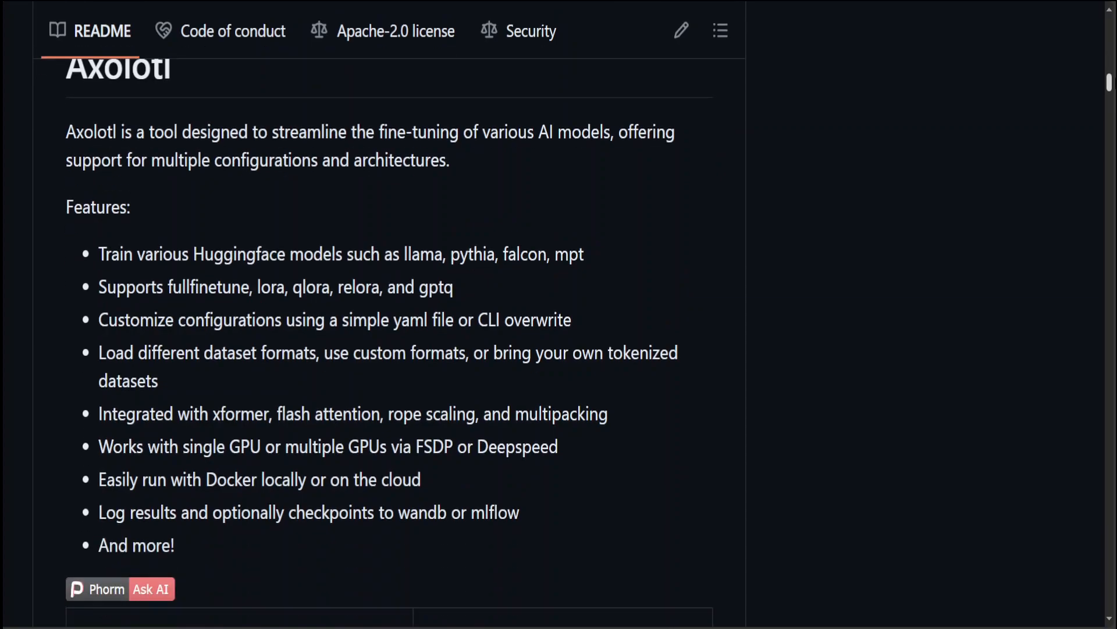